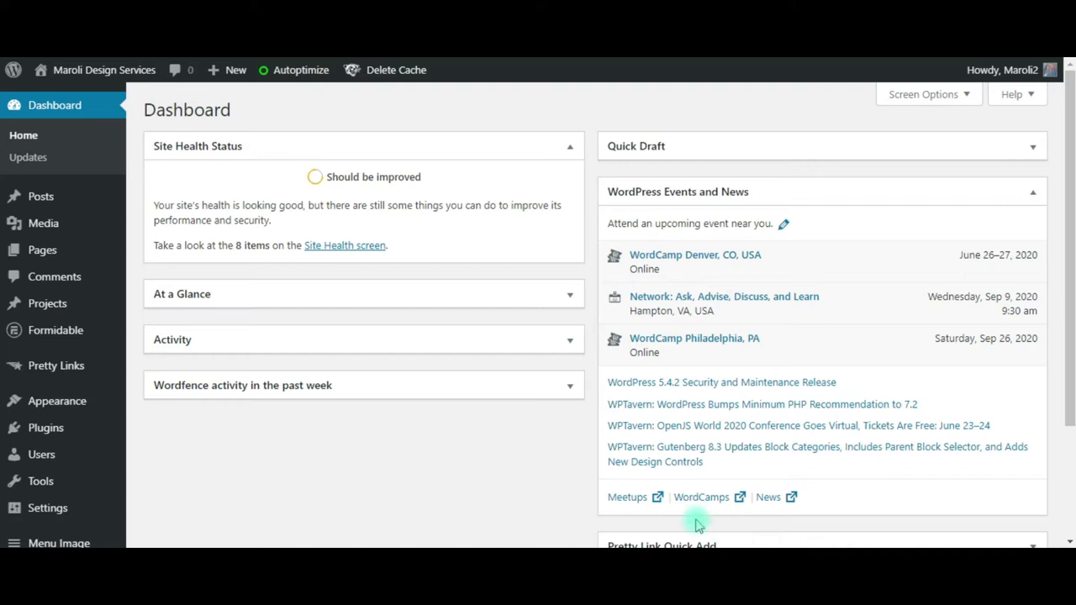
mouse_move(454, 444)
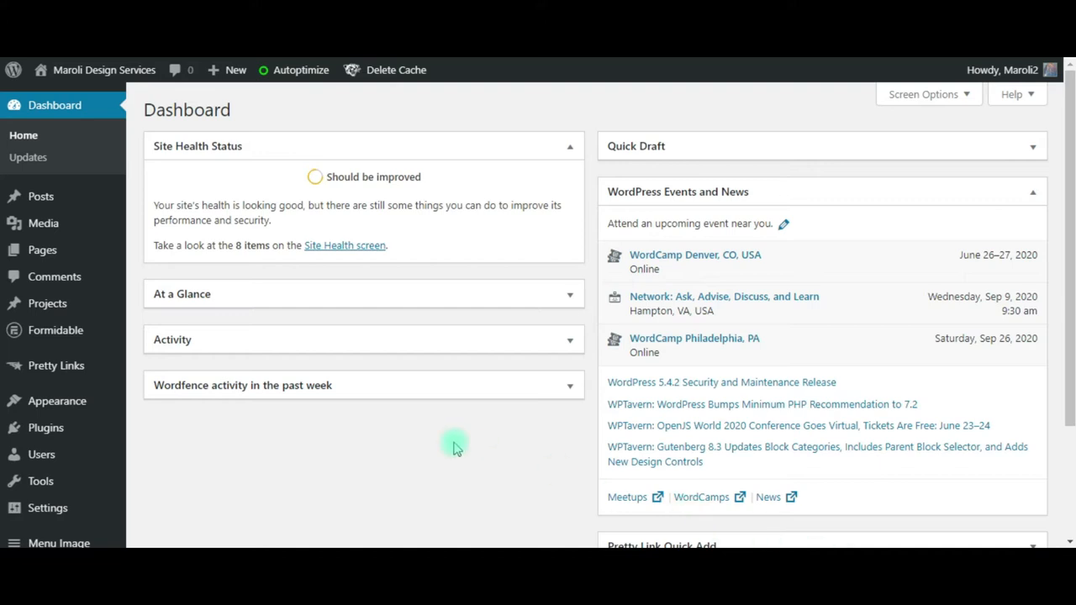
mouse_move(448, 445)
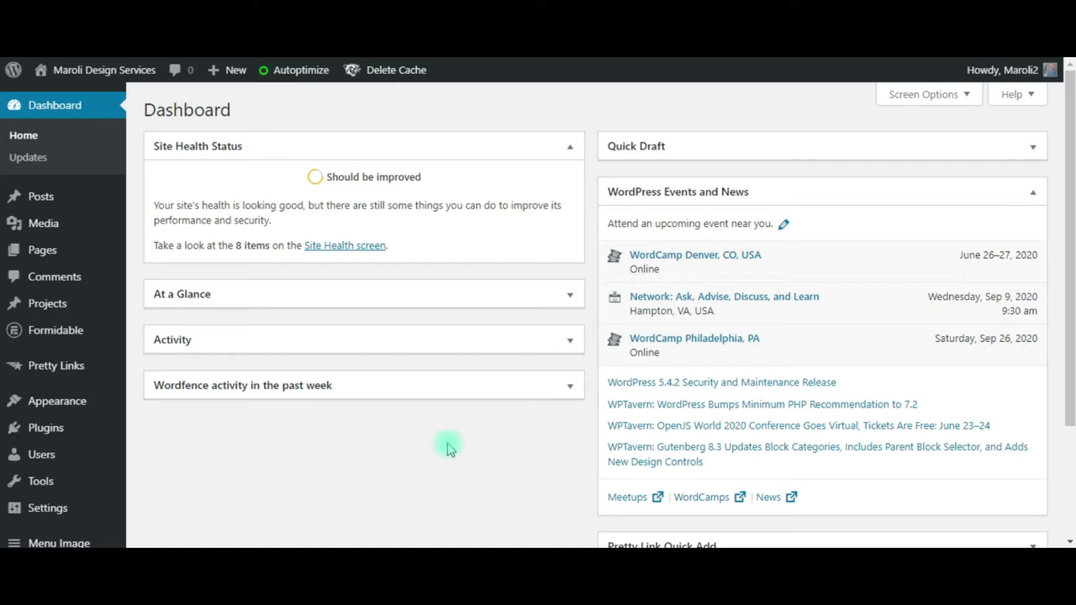
mouse_move(418, 465)
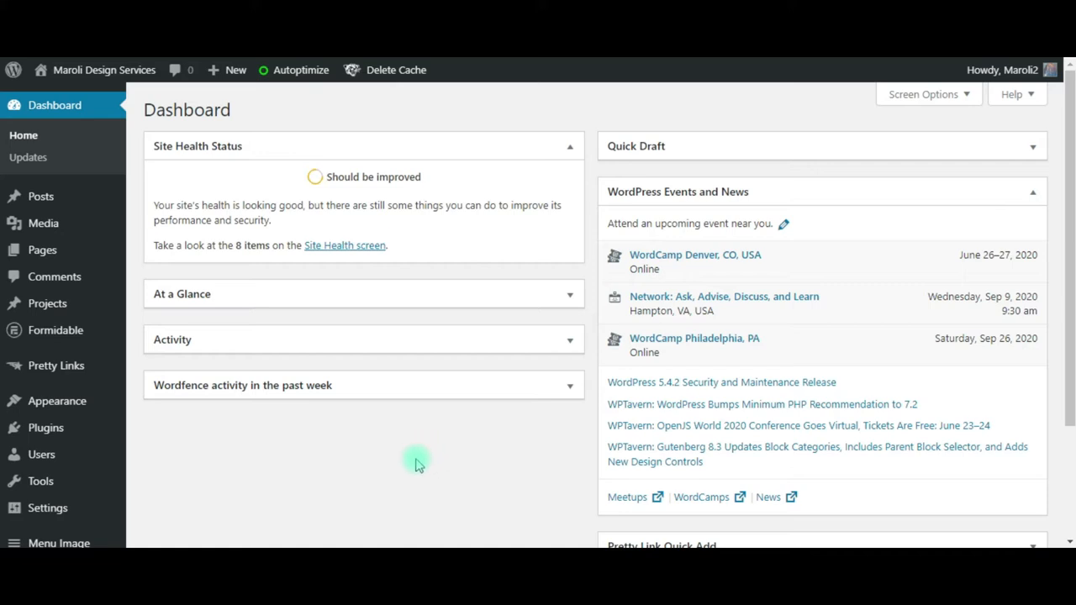
mouse_move(40, 454)
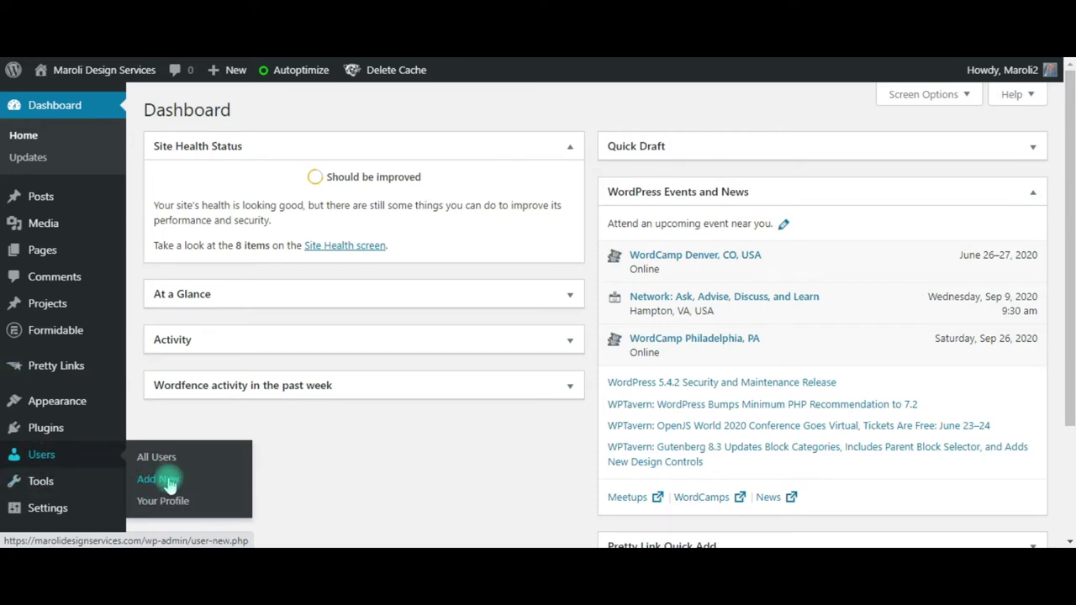
mouse_move(201, 486)
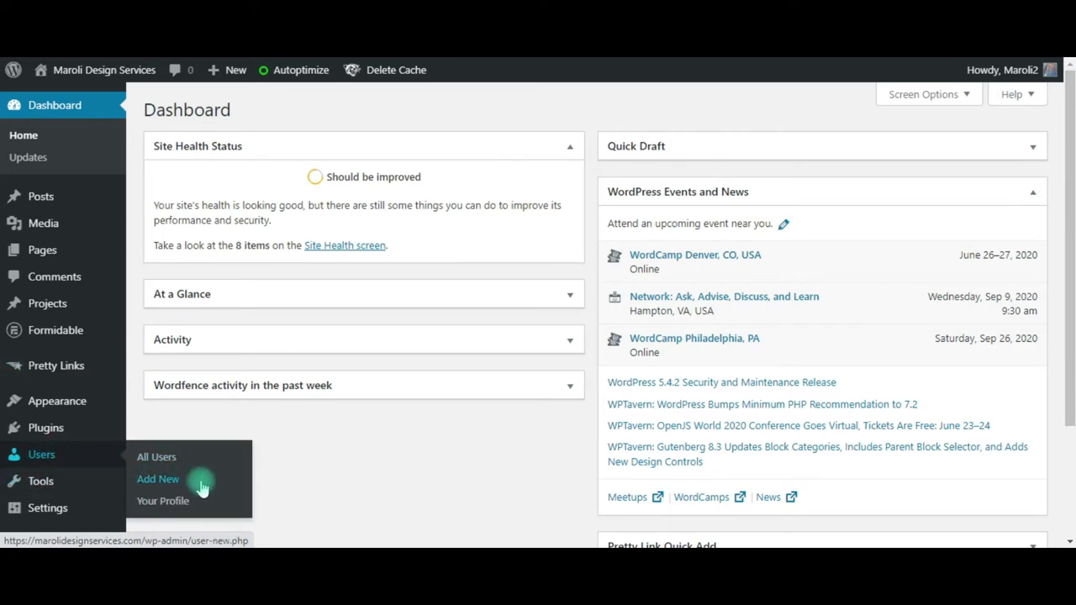
- Go to Users > Add New from the dashboard sidebar
click(158, 478)
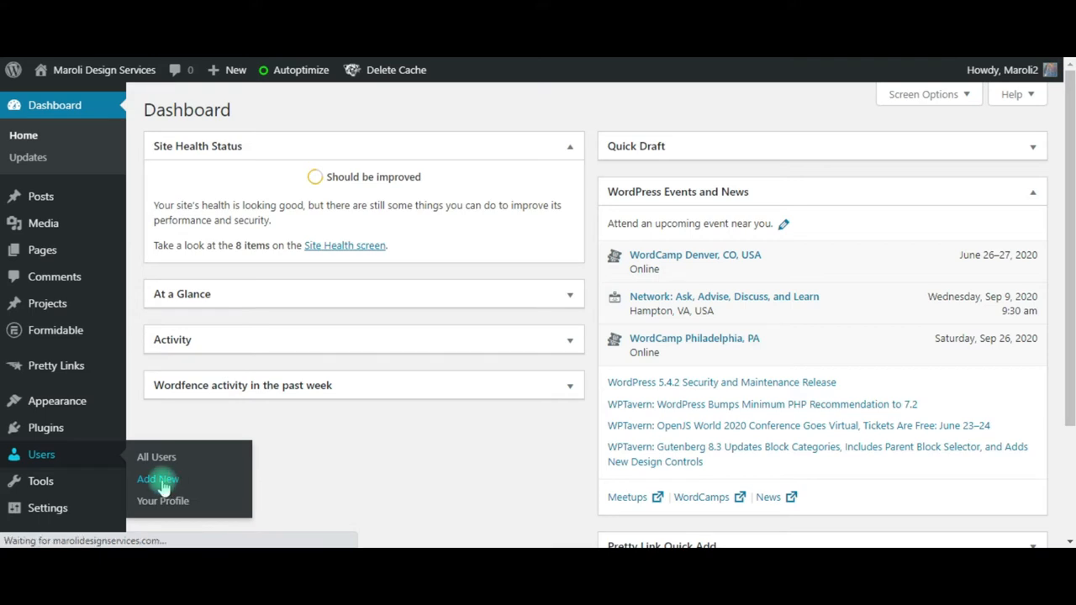
- Load the Add New User page with username, email, names and website prefilled
click(157, 480)
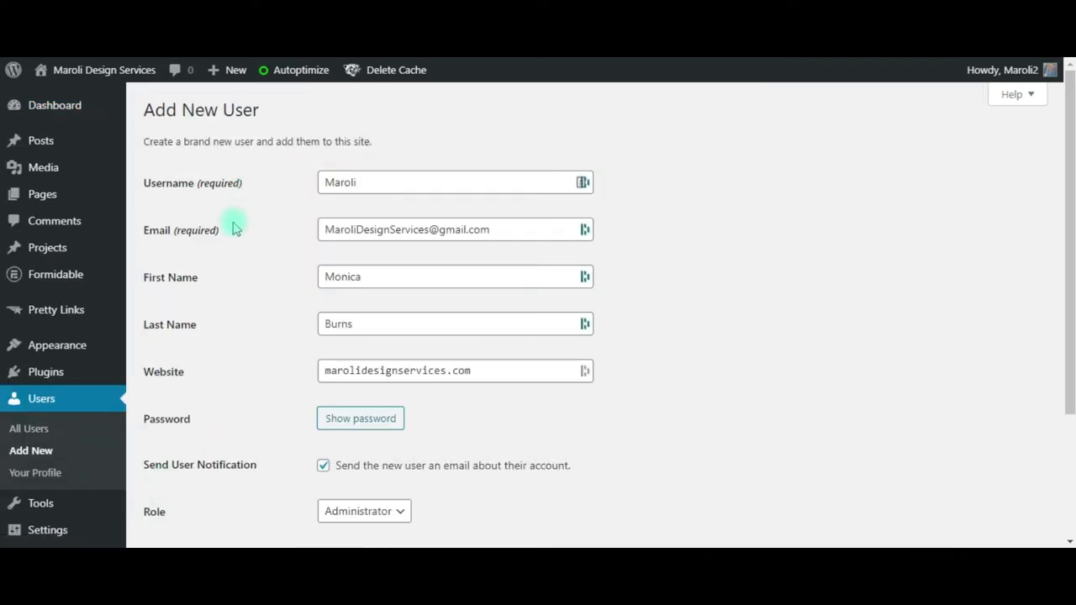
mouse_move(262, 200)
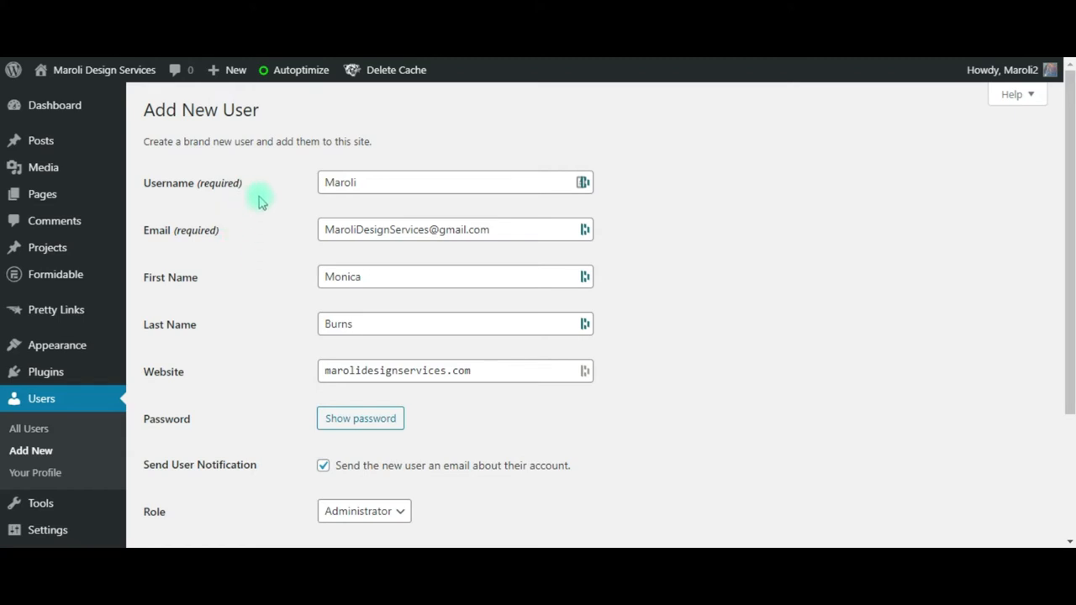
mouse_move(269, 183)
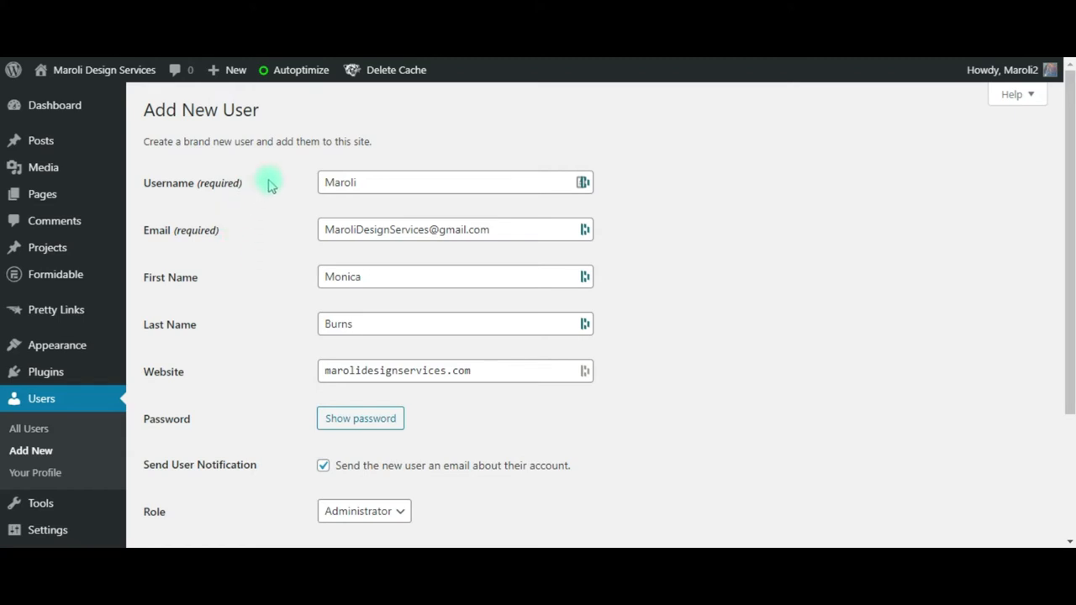
mouse_move(618, 208)
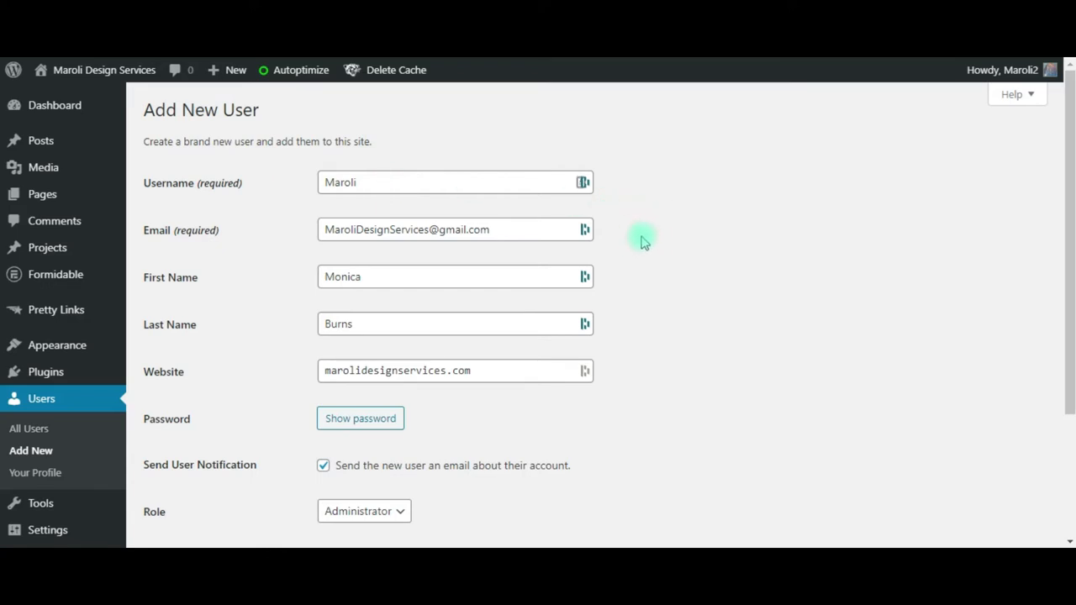
mouse_move(639, 253)
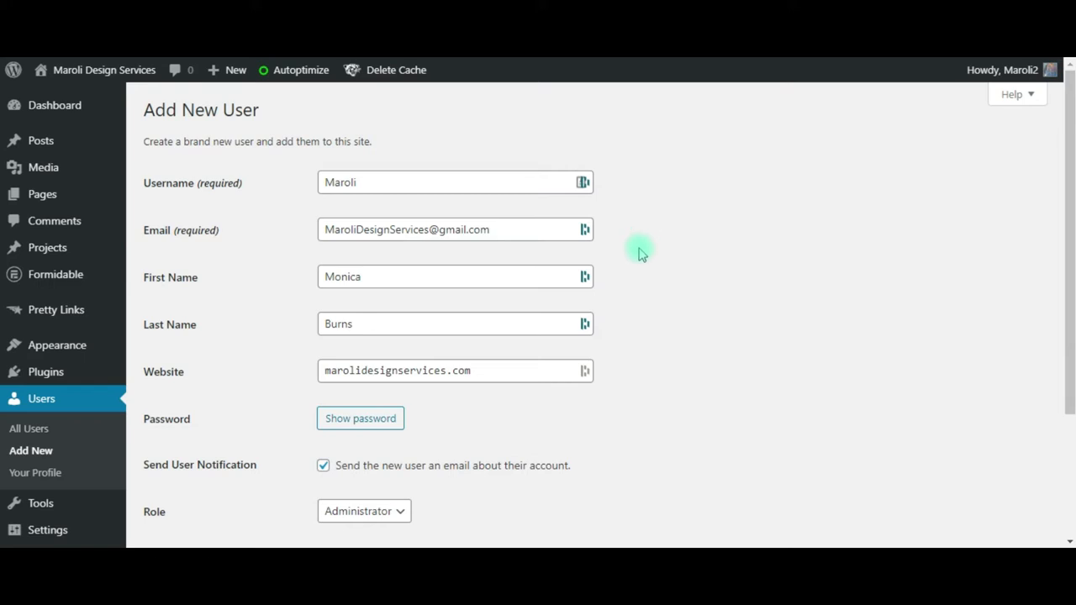
mouse_move(616, 319)
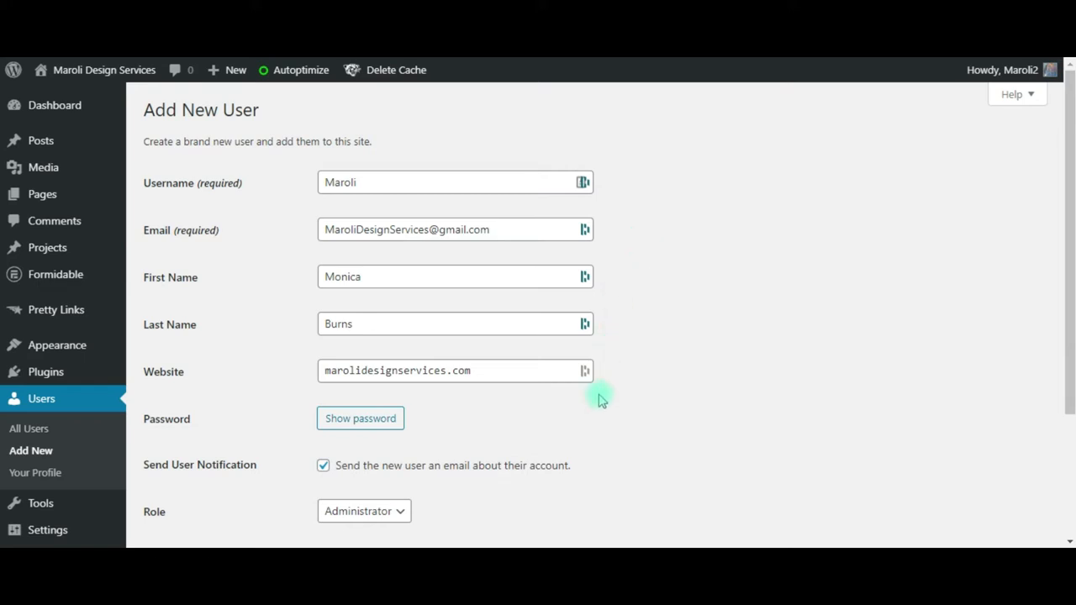
- Set the new user's role to Administrator, after briefly choosing Editor
scroll(down, 3)
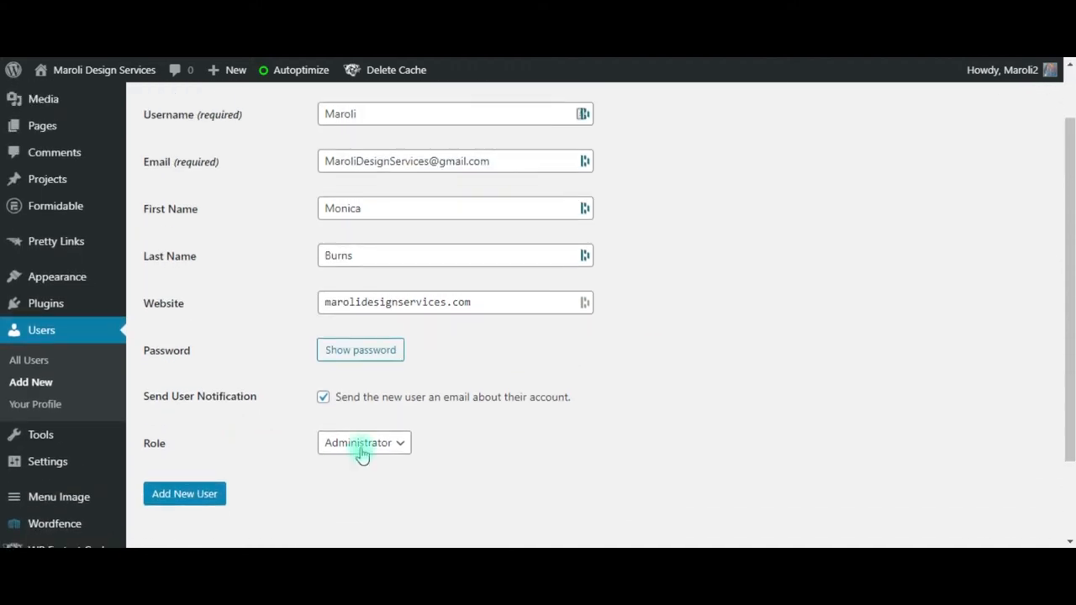
click(364, 443)
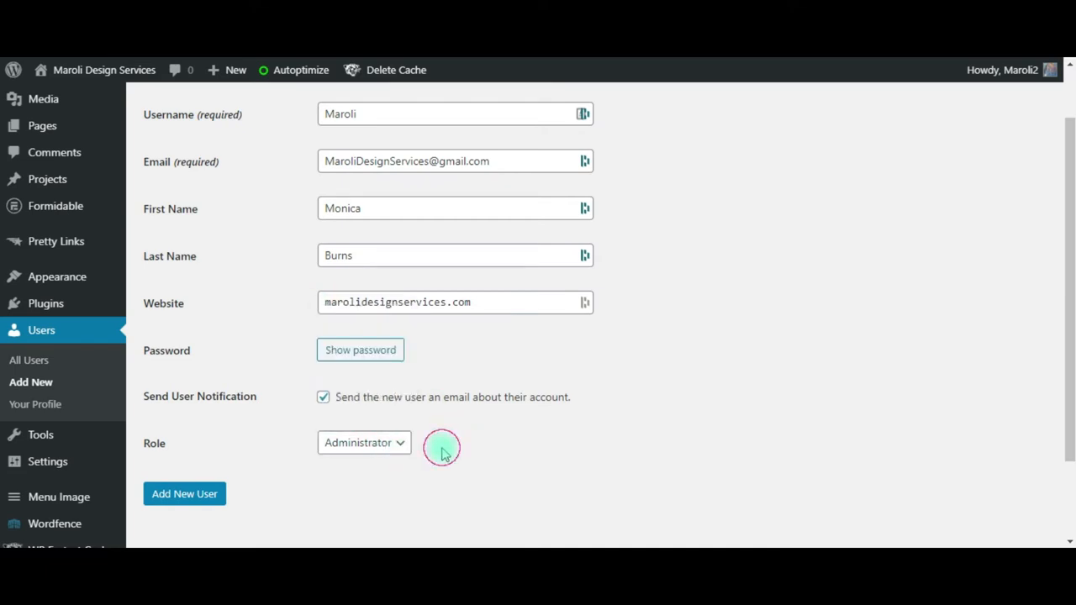
click(363, 442)
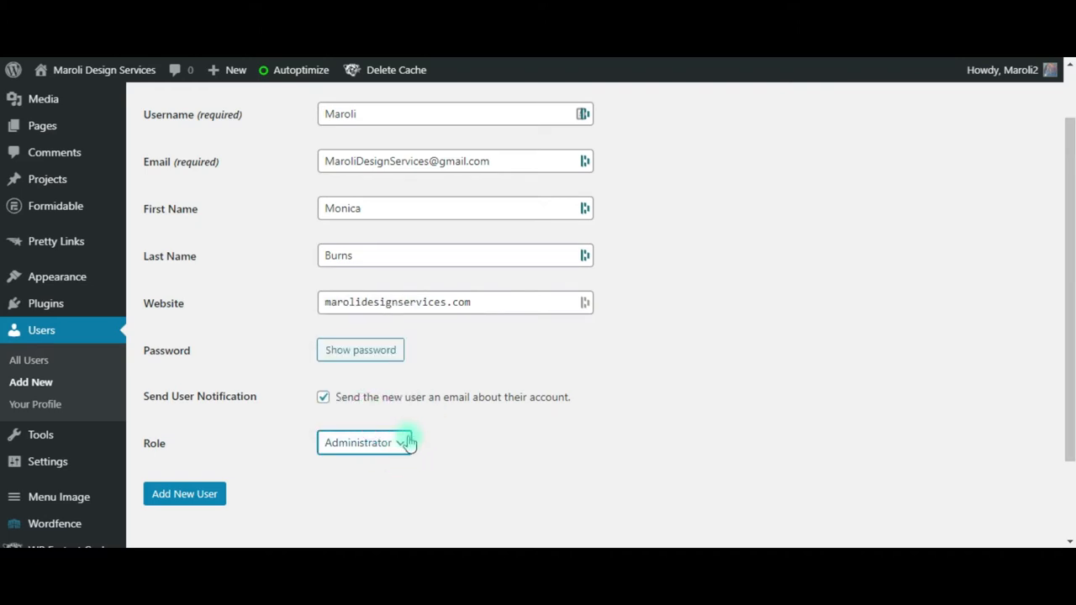
click(364, 442)
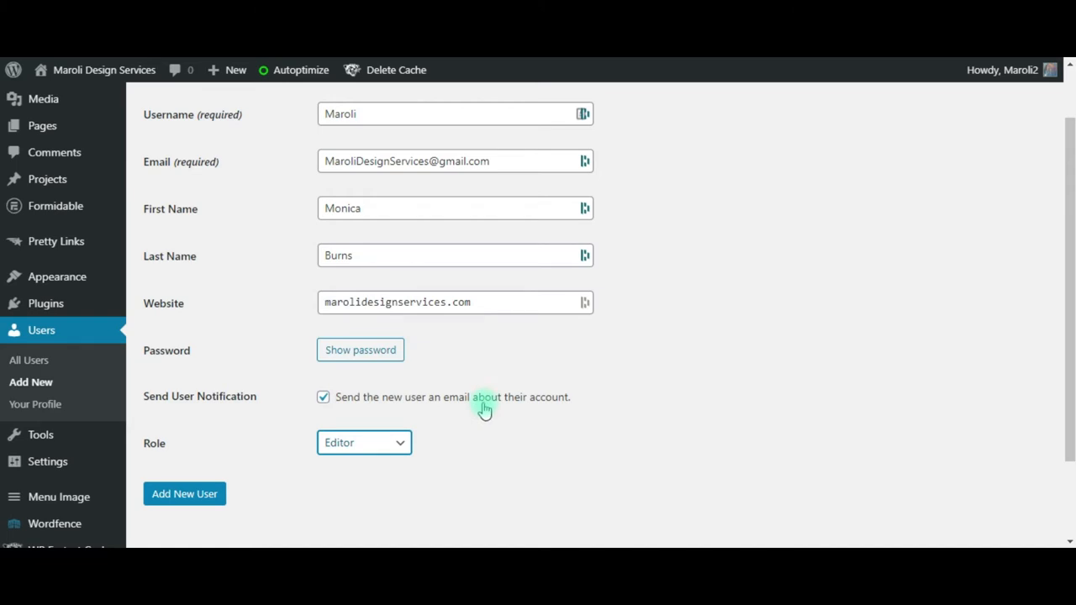
mouse_move(519, 412)
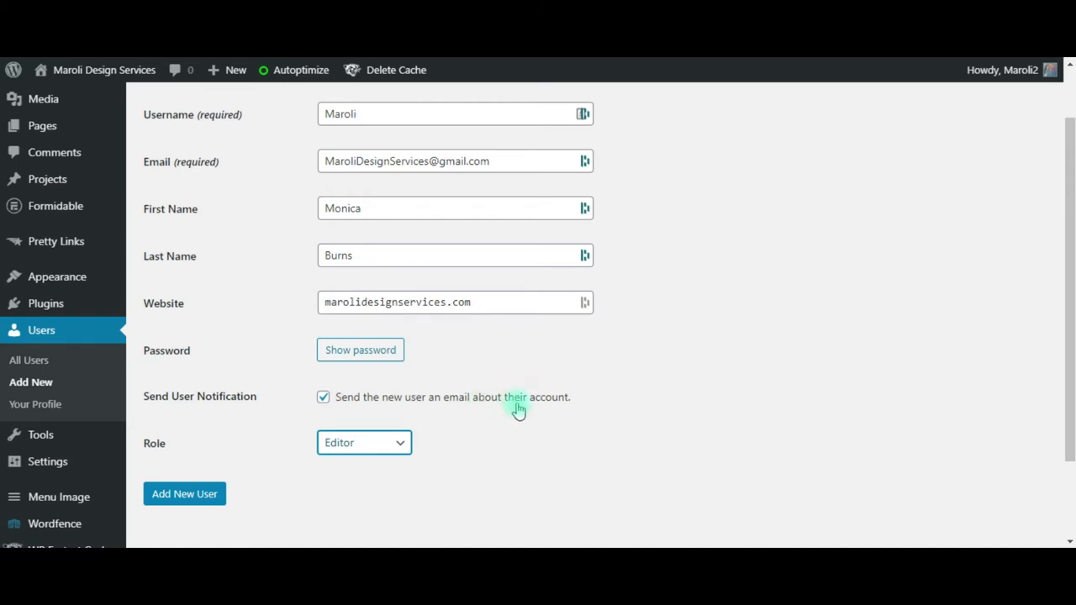
click(363, 442)
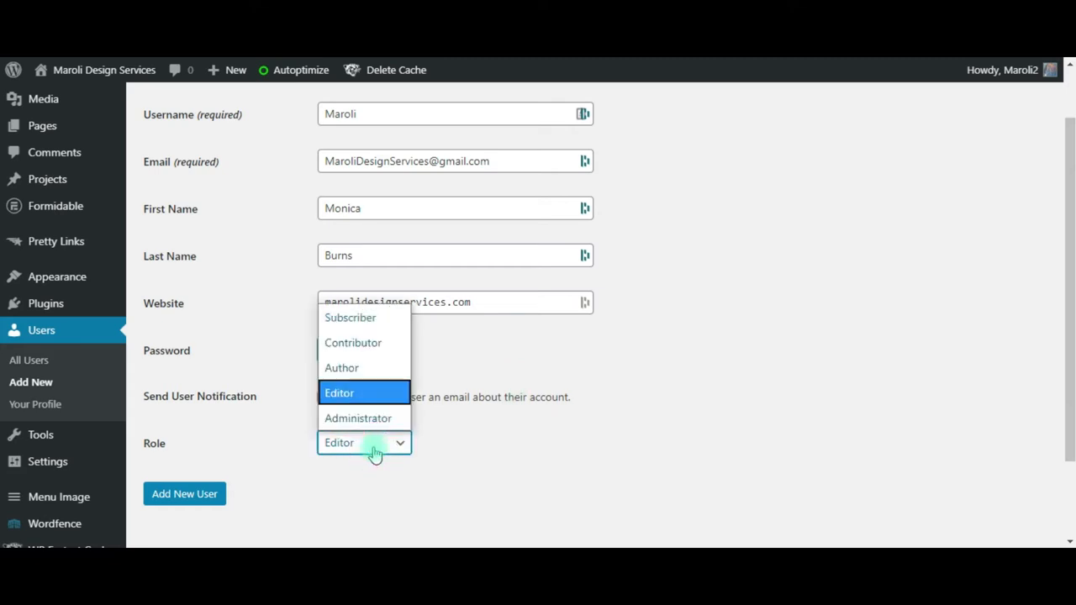
click(358, 418)
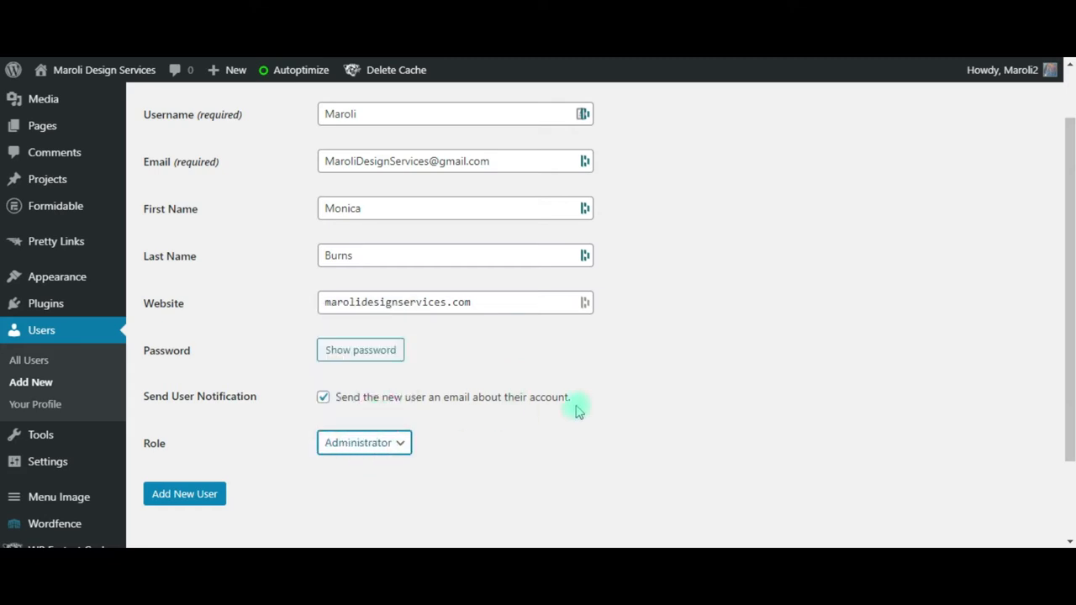
mouse_move(574, 411)
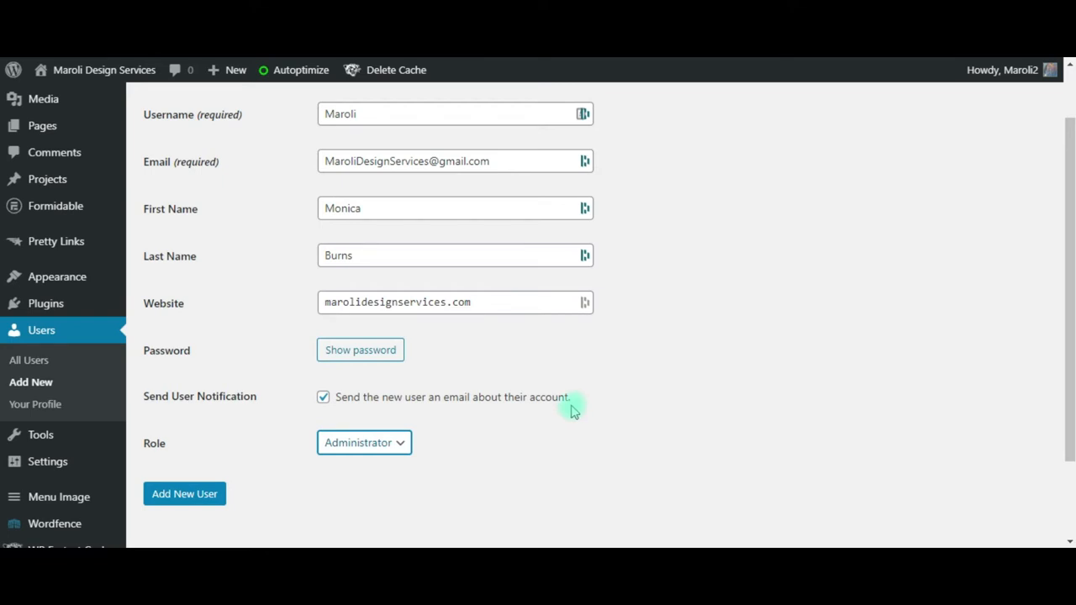
mouse_move(57, 276)
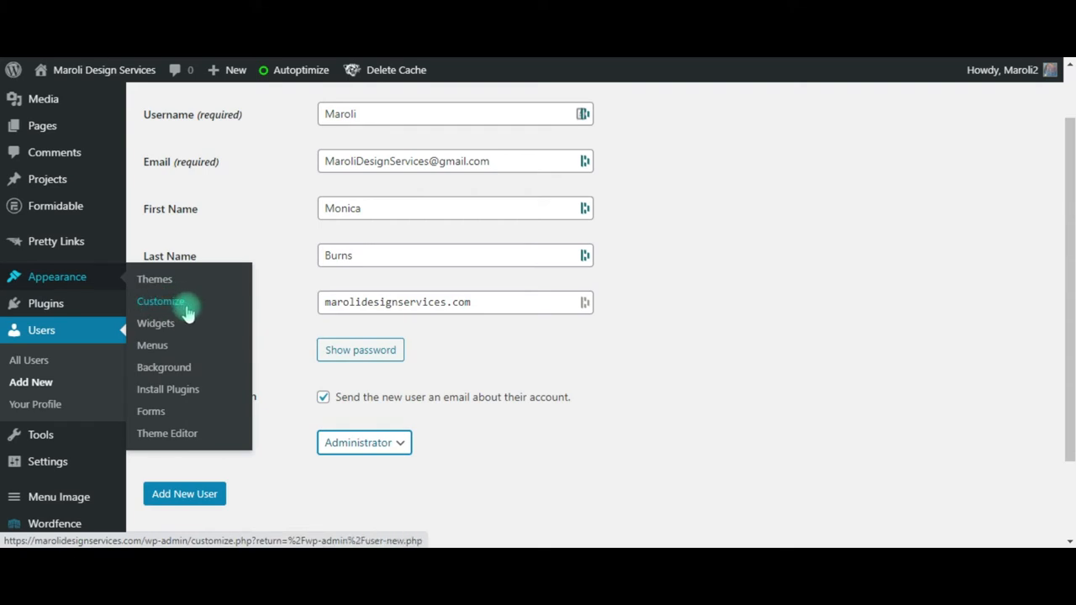
mouse_move(516, 471)
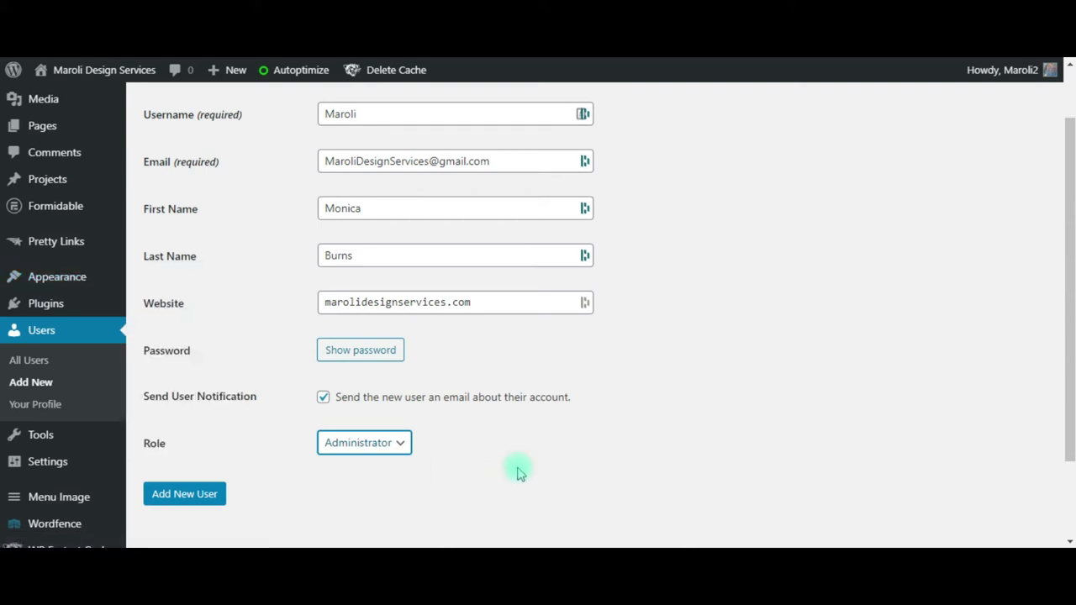
mouse_move(465, 479)
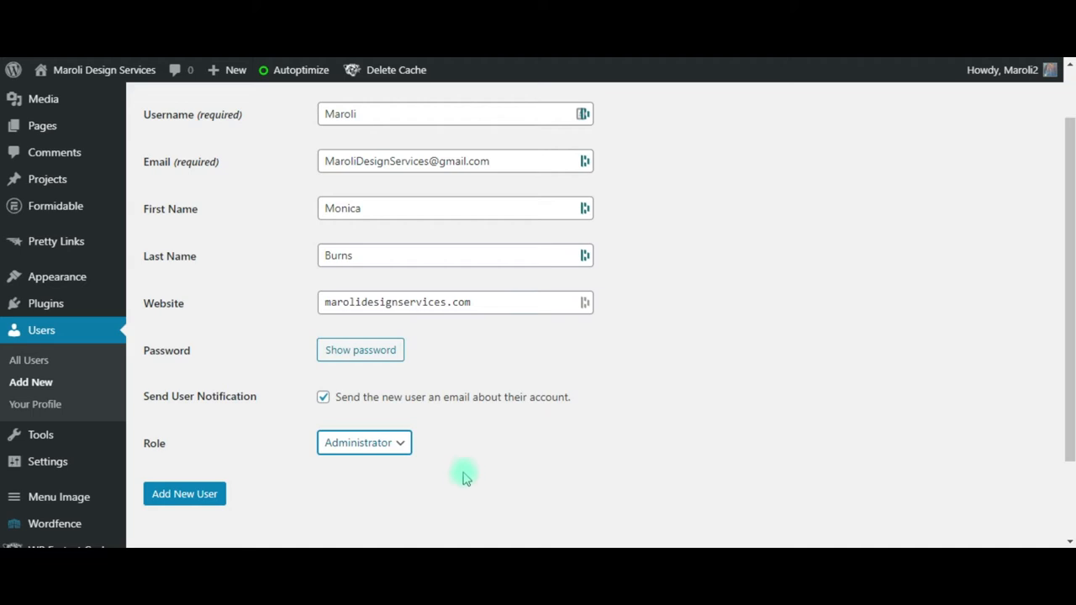
mouse_move(507, 484)
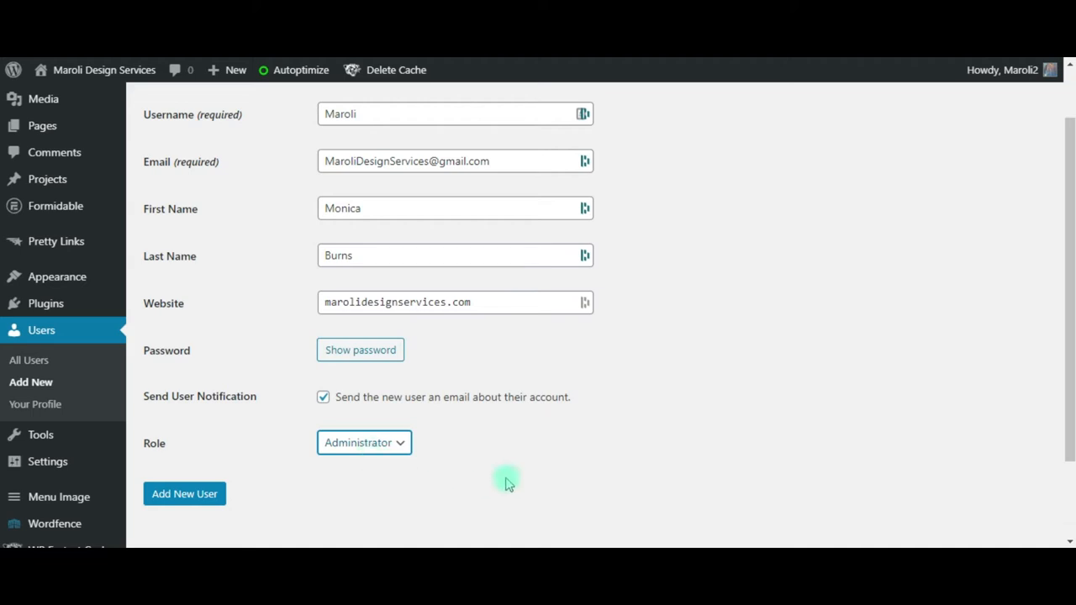
- Submit the form with Add New User, creating the Administrator account
scroll(down, 3)
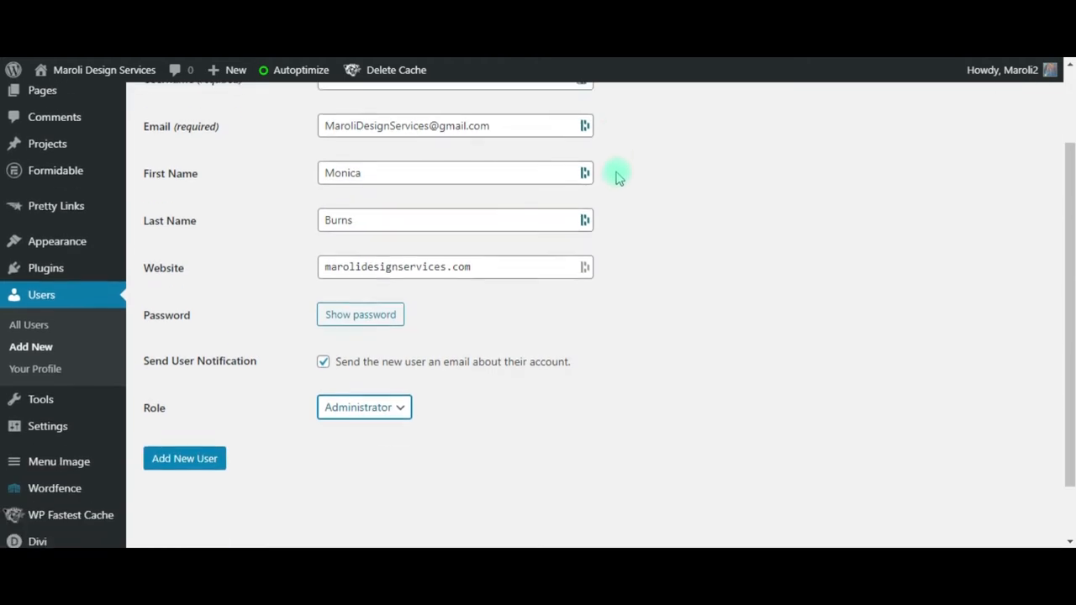
scroll(down, 3)
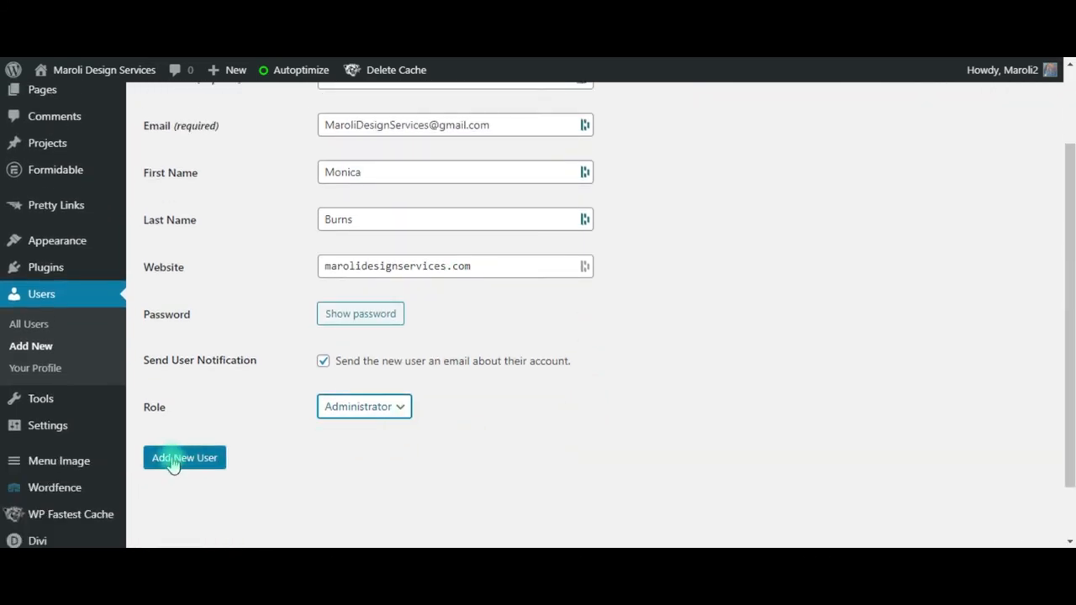
click(184, 457)
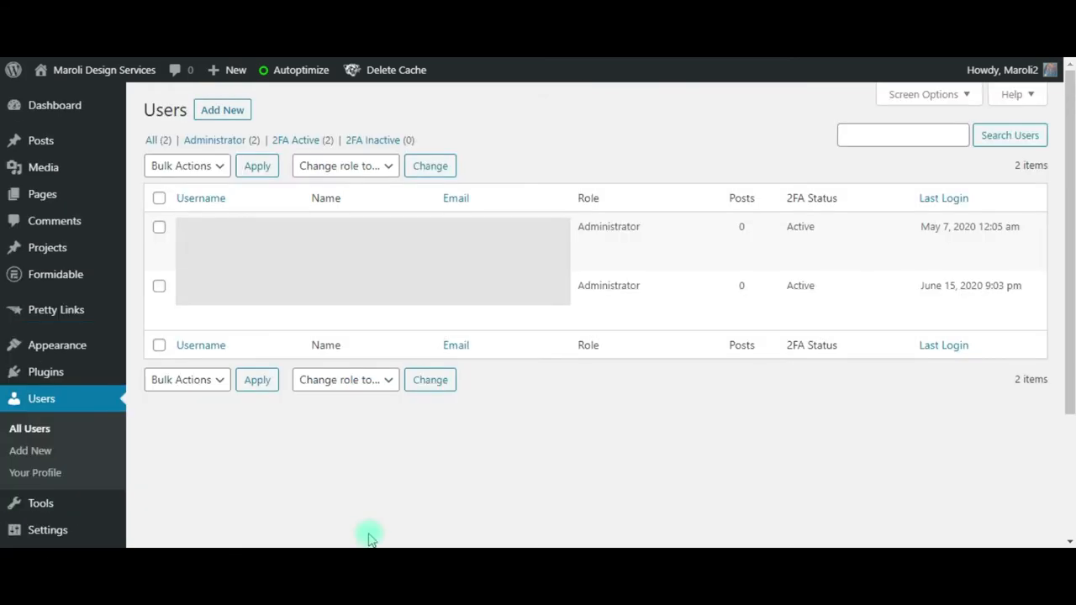
mouse_move(525, 450)
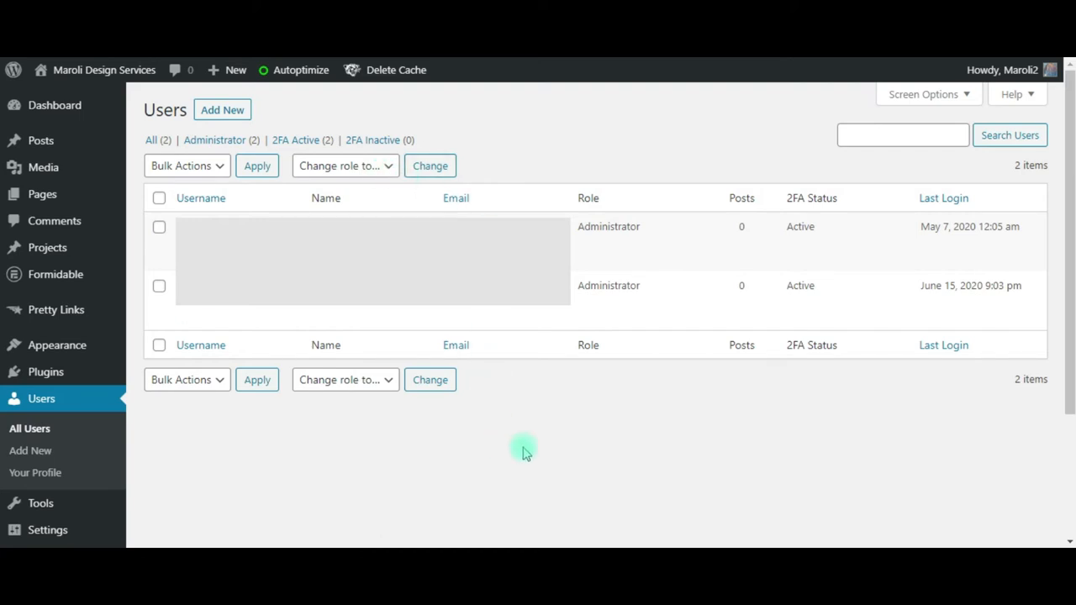
mouse_move(623, 427)
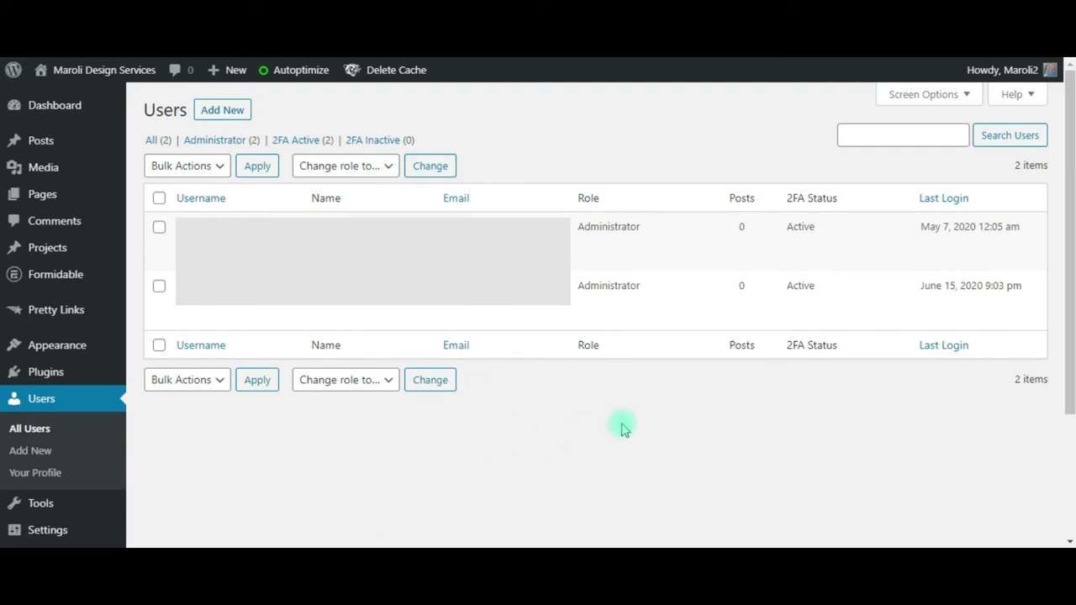
mouse_move(628, 434)
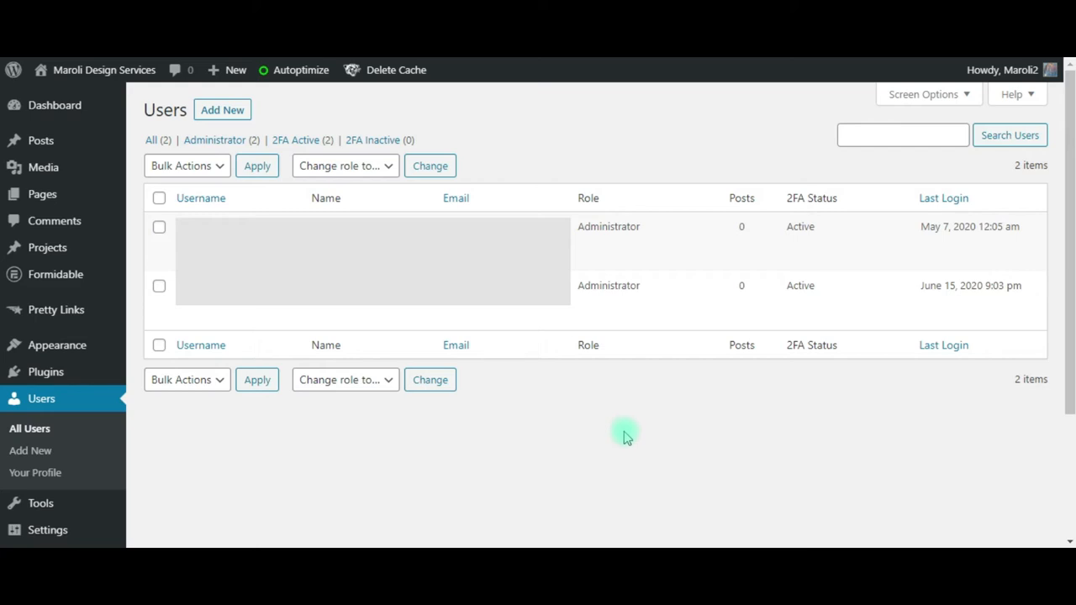
mouse_move(622, 446)
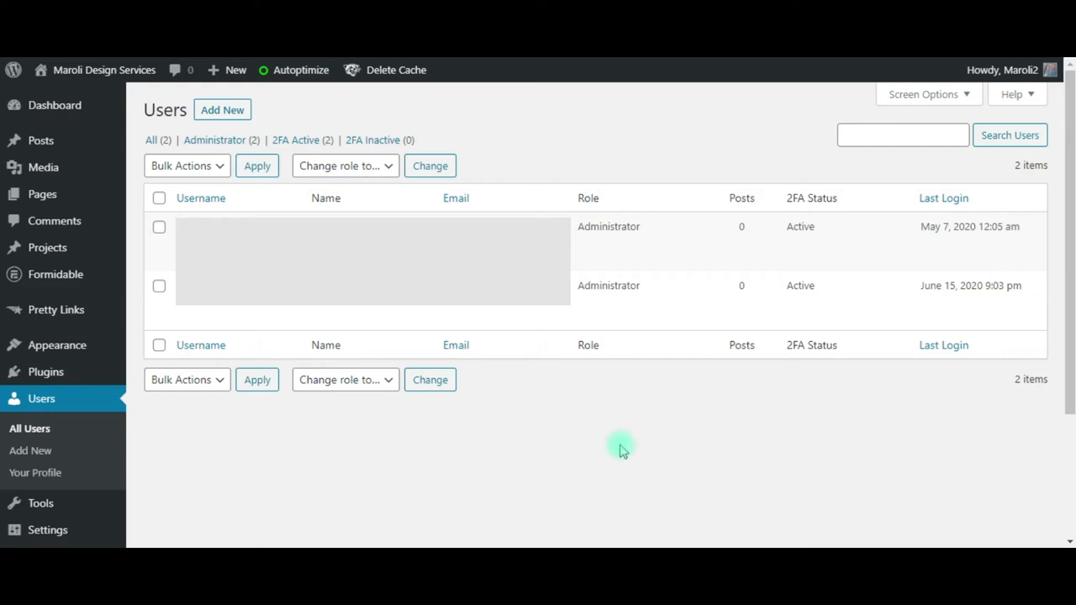
- Go from the Users list to the Wordfence dashboard
click(54, 514)
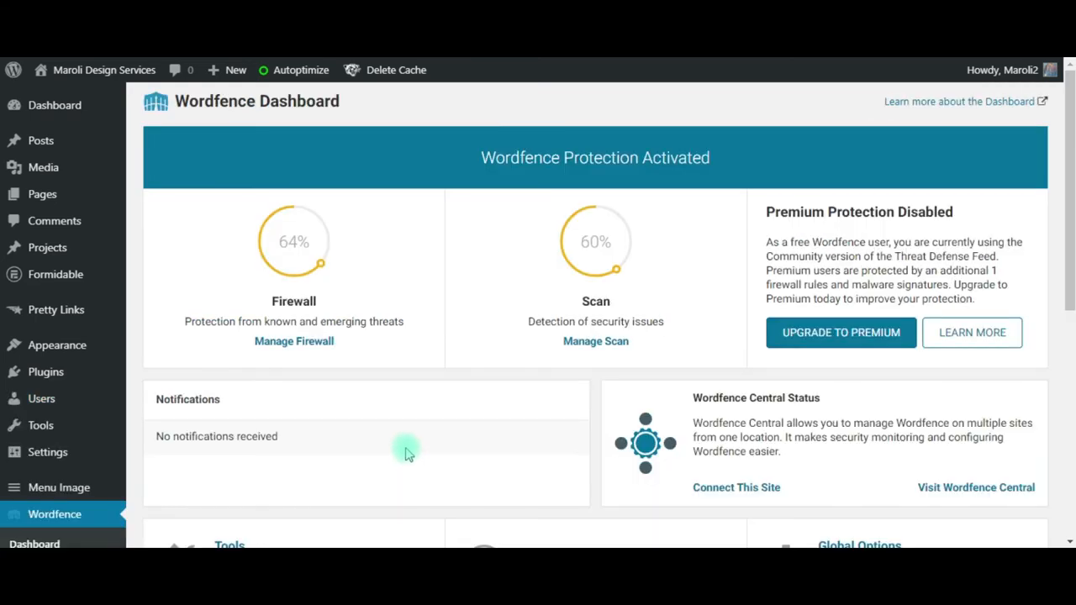
mouse_move(399, 450)
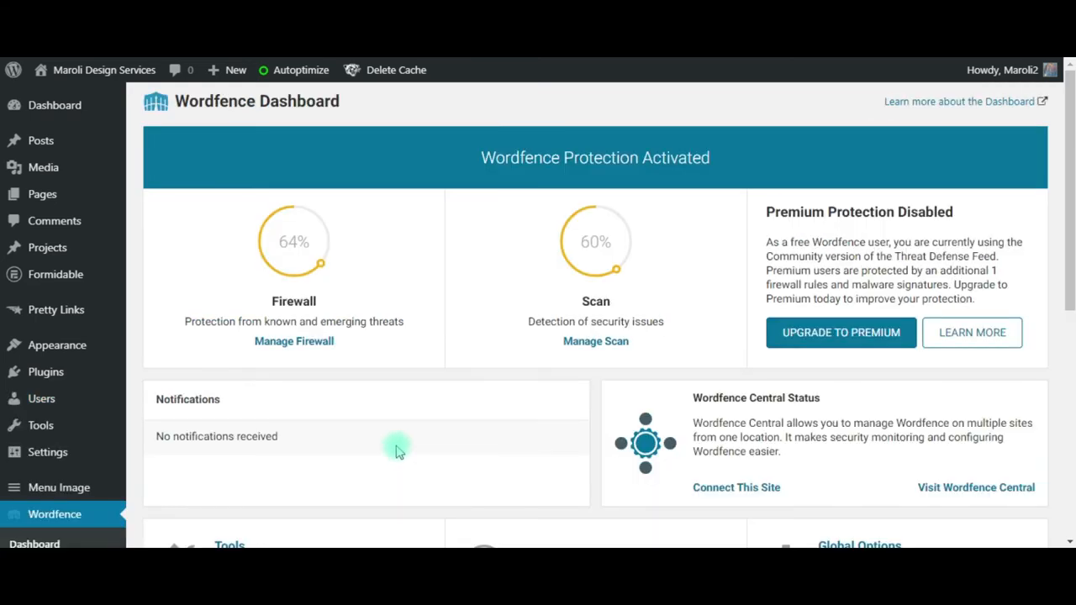
mouse_move(392, 450)
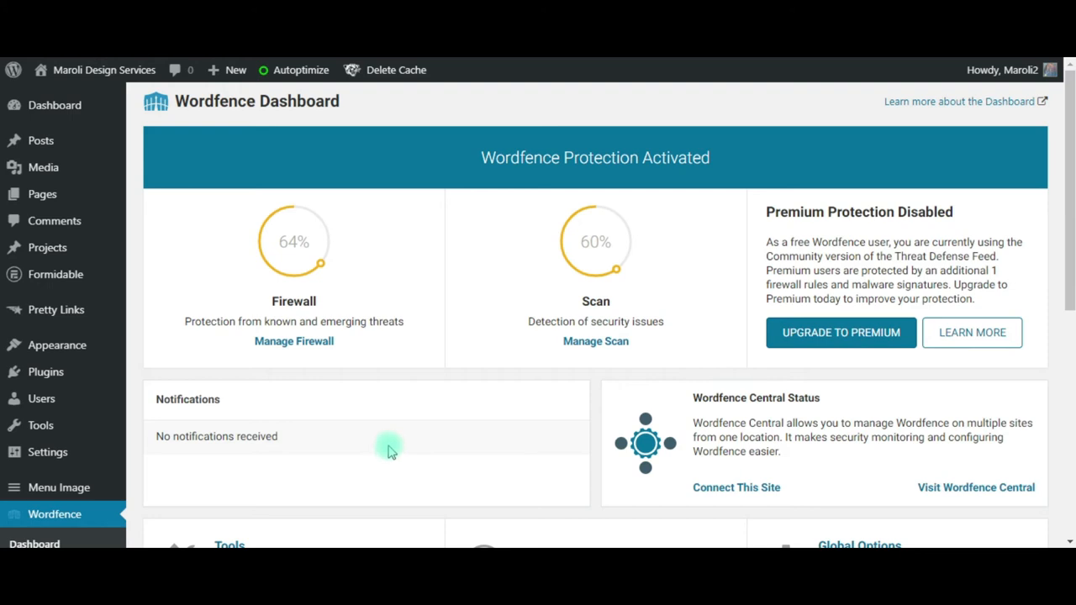
- Go to Wordfence Login Security from the sidebar submenu
scroll(down, 3)
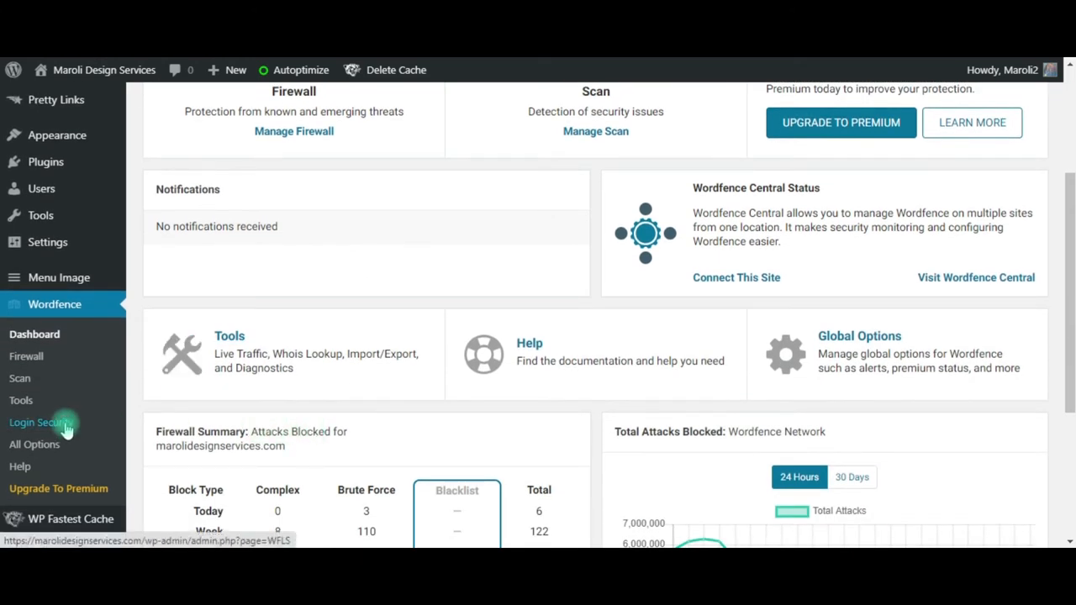
click(40, 422)
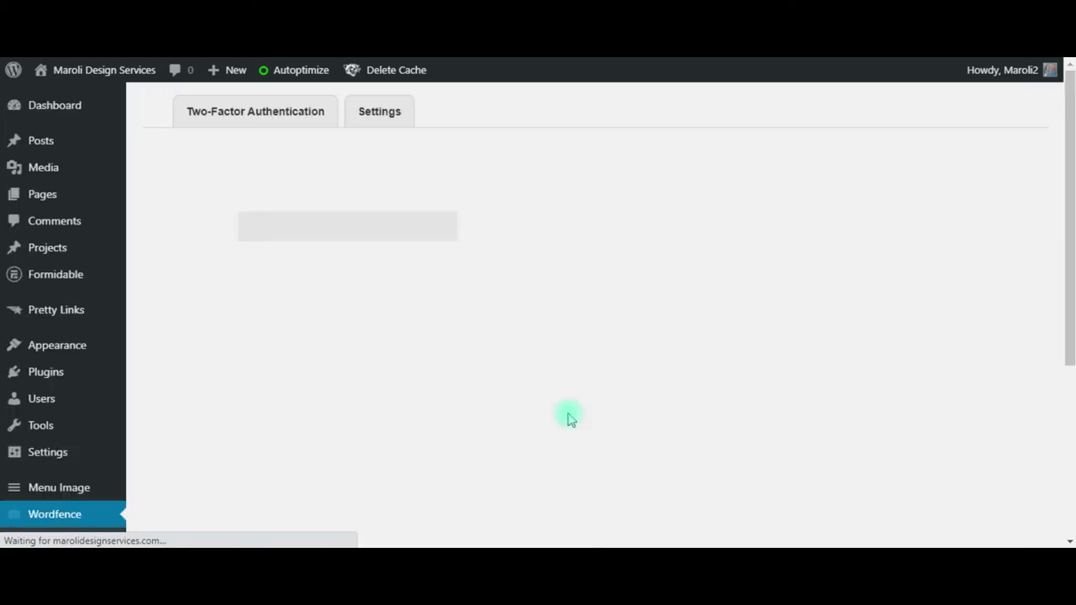
- Review the Two-Factor Authentication status, then view the Settings tab
click(255, 111)
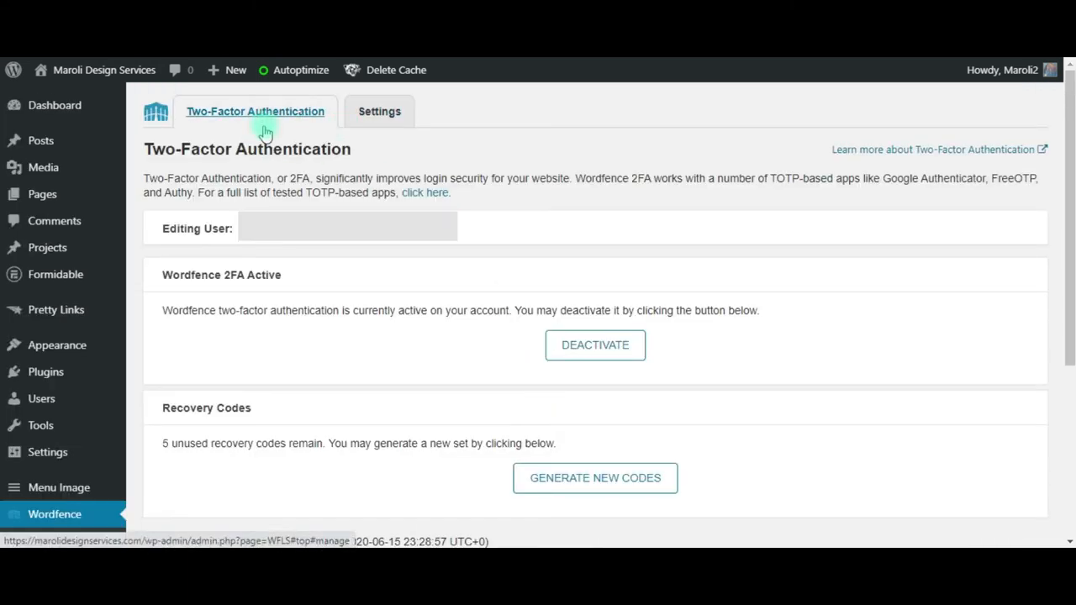
click(380, 111)
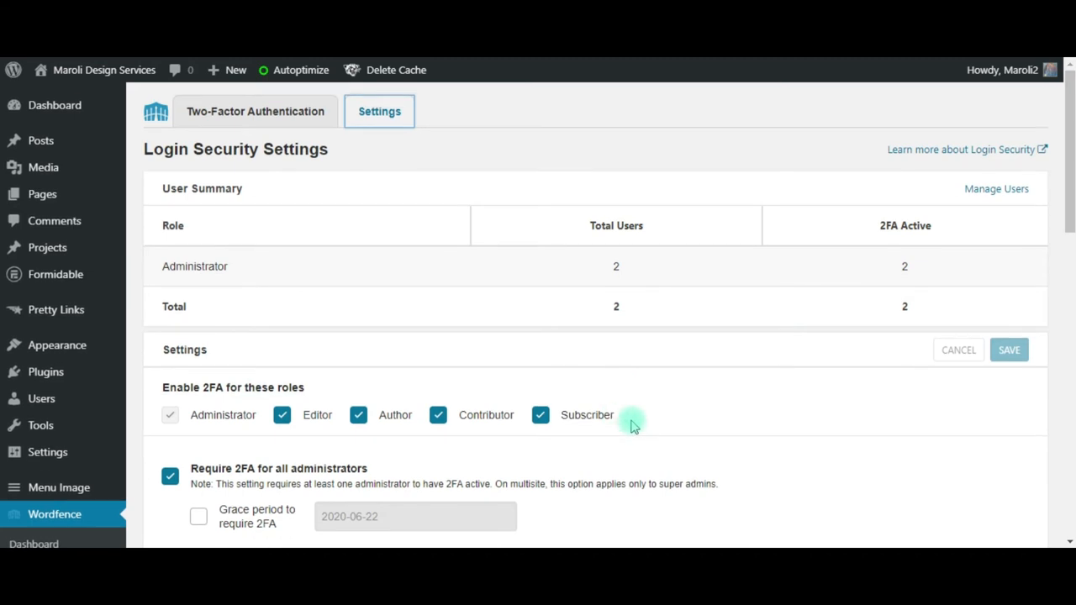
mouse_move(632, 435)
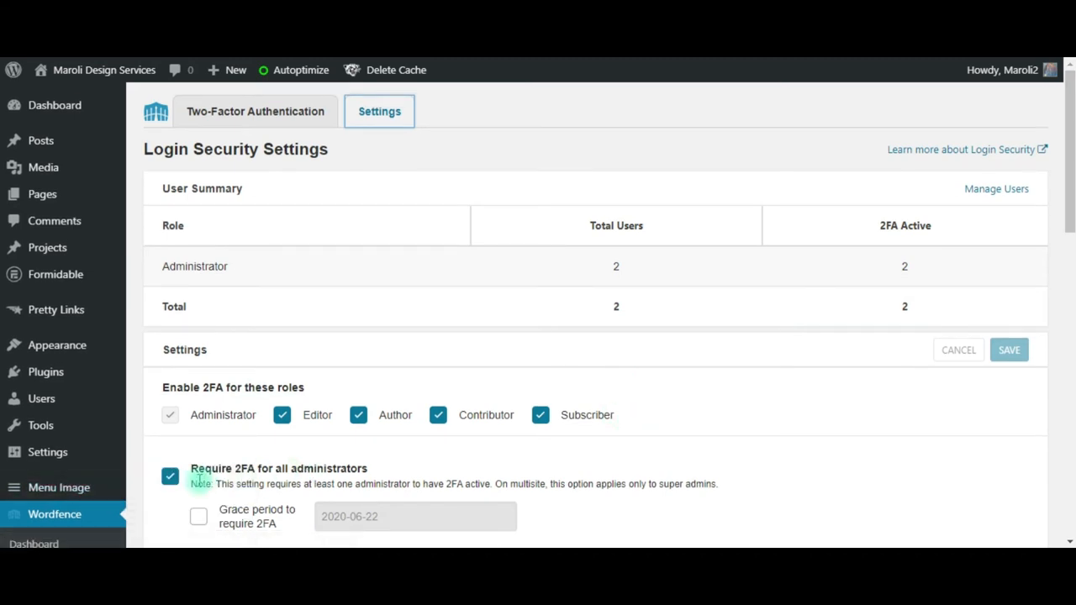
click(169, 475)
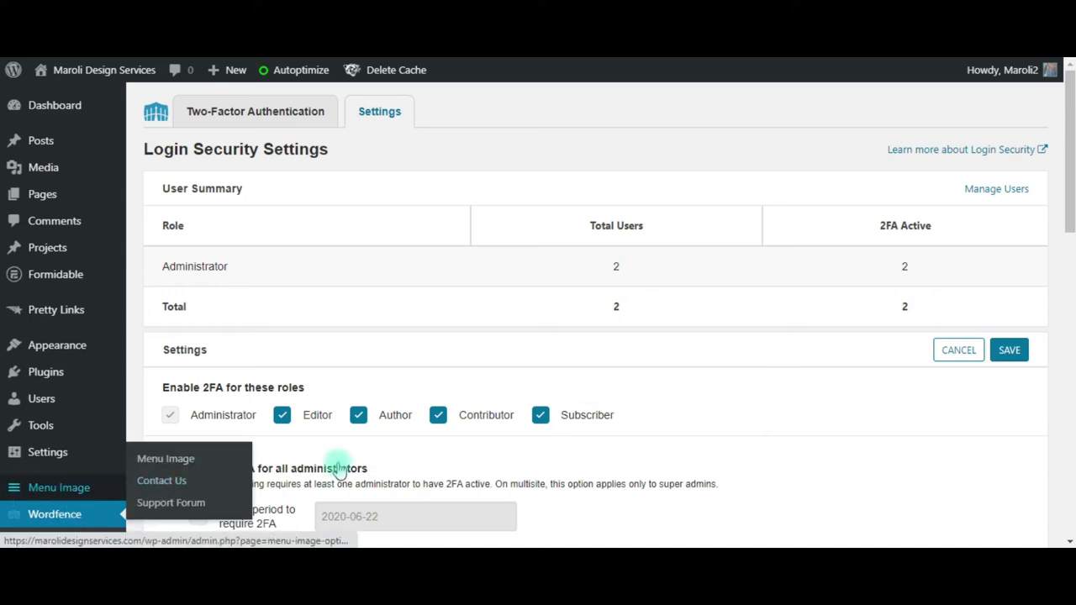
click(171, 475)
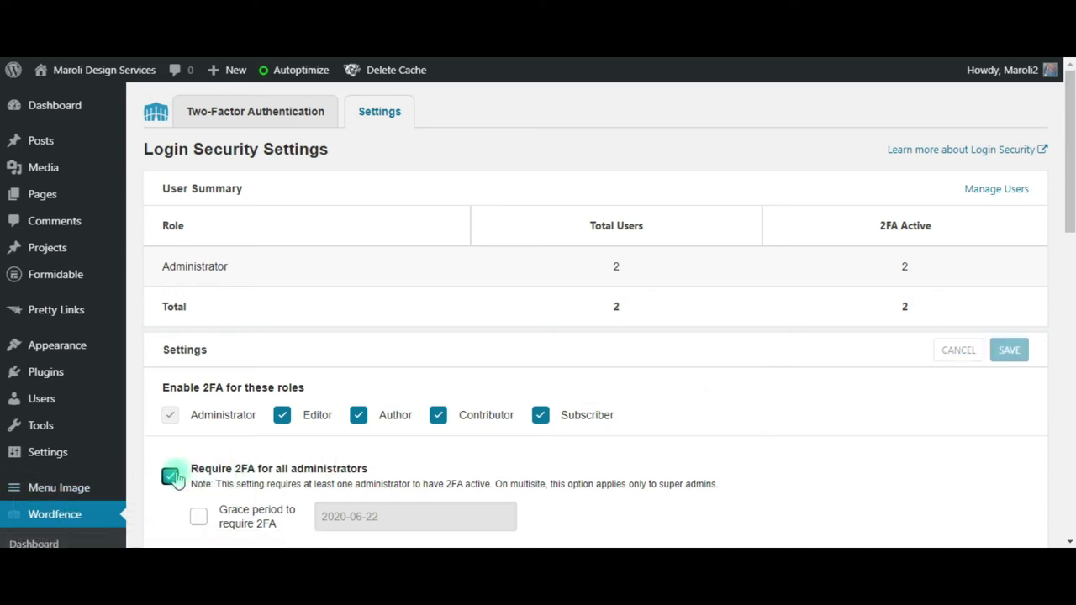
click(169, 477)
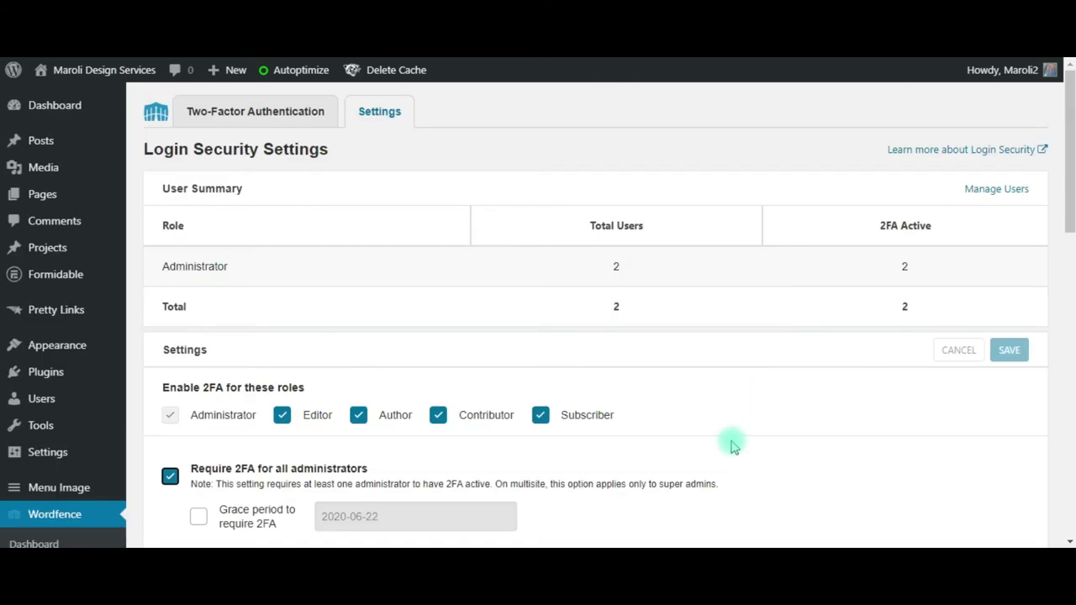
mouse_move(42, 399)
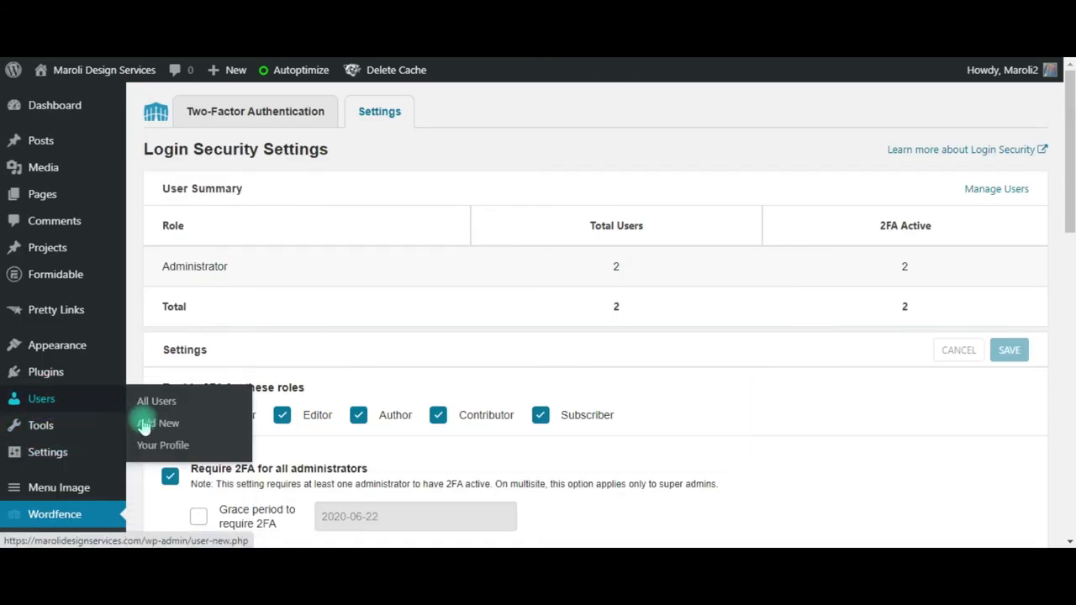
- Return to Users > Add New and scroll the prefilled Administrator form
click(159, 423)
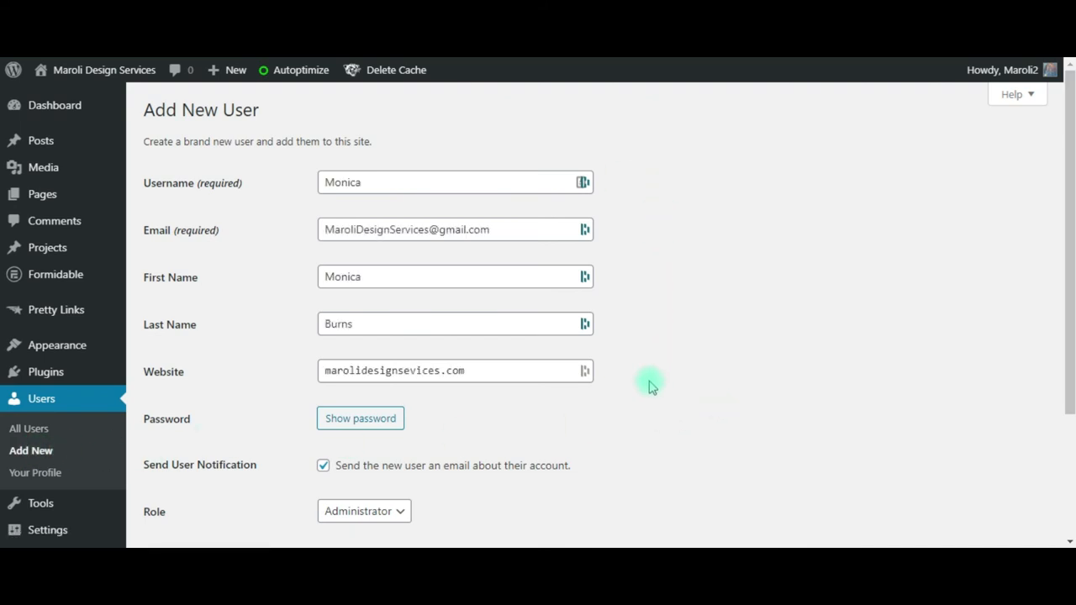
mouse_move(647, 414)
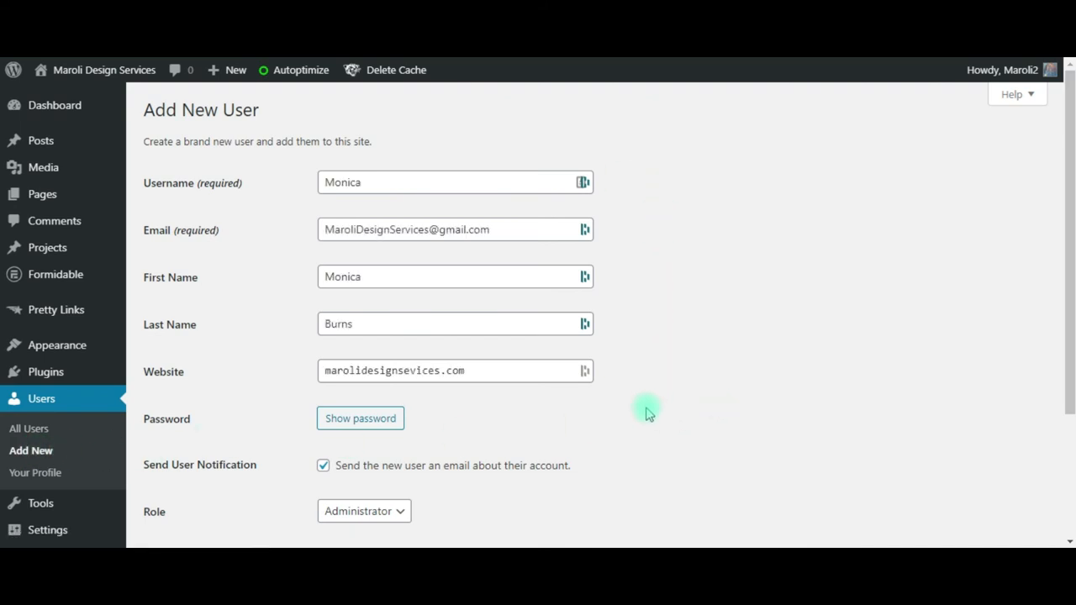
mouse_move(214, 294)
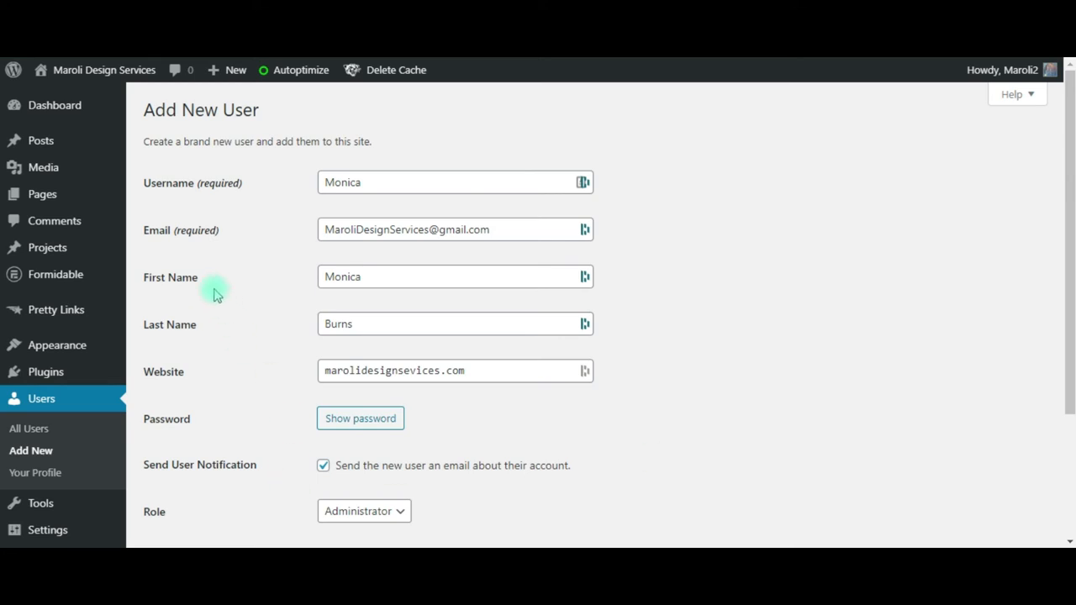
mouse_move(217, 387)
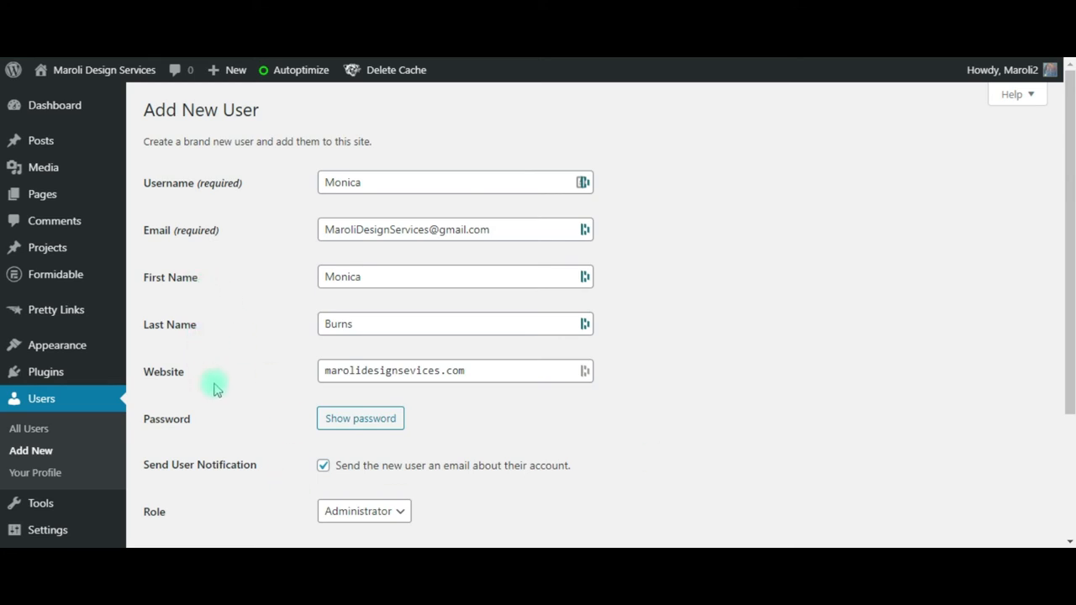
mouse_move(242, 384)
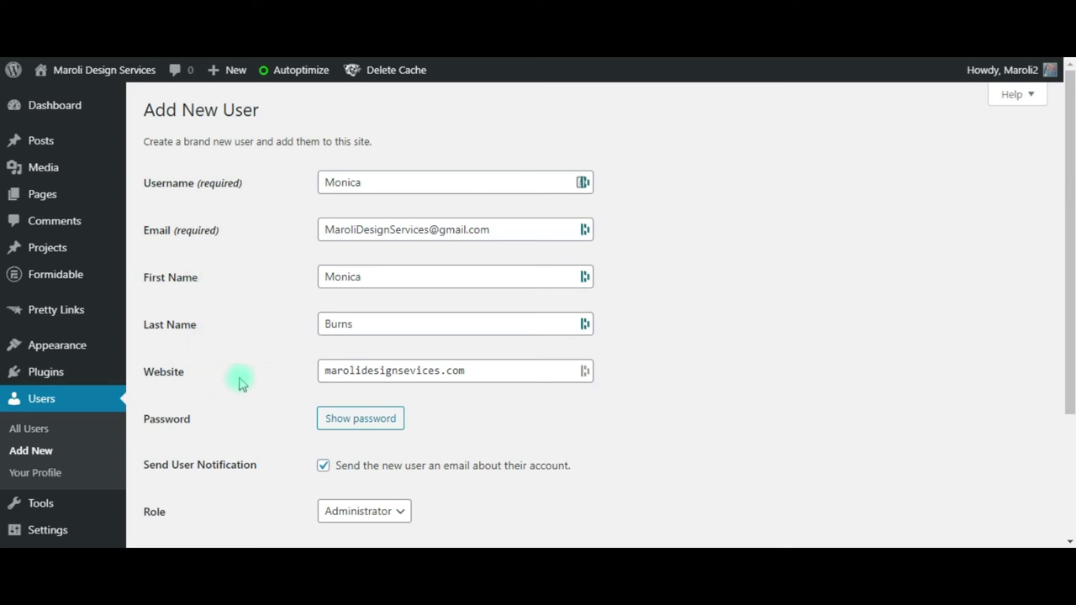
mouse_move(230, 406)
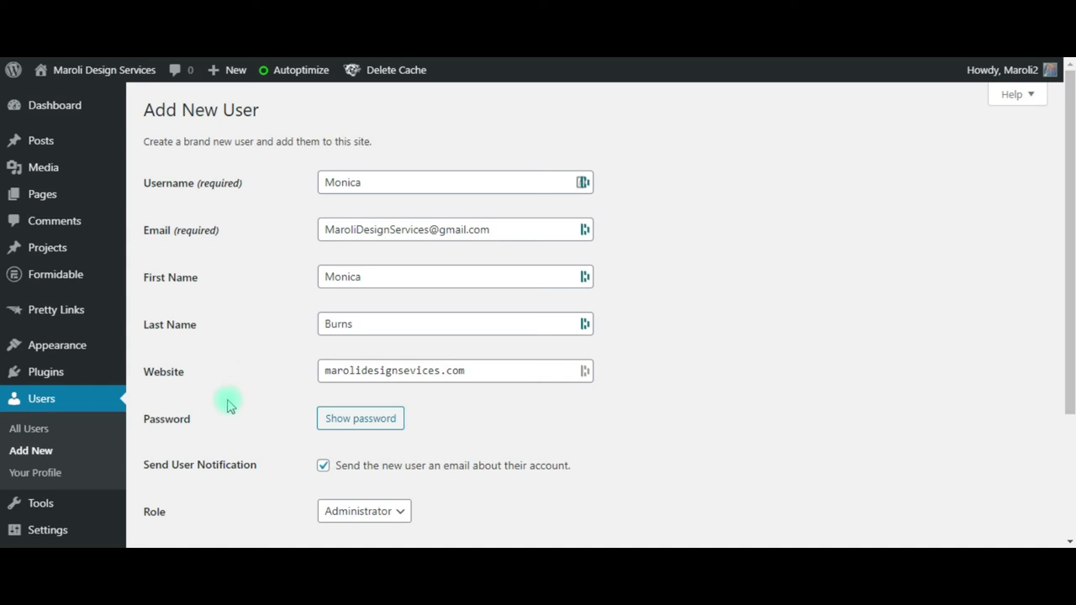
mouse_move(709, 402)
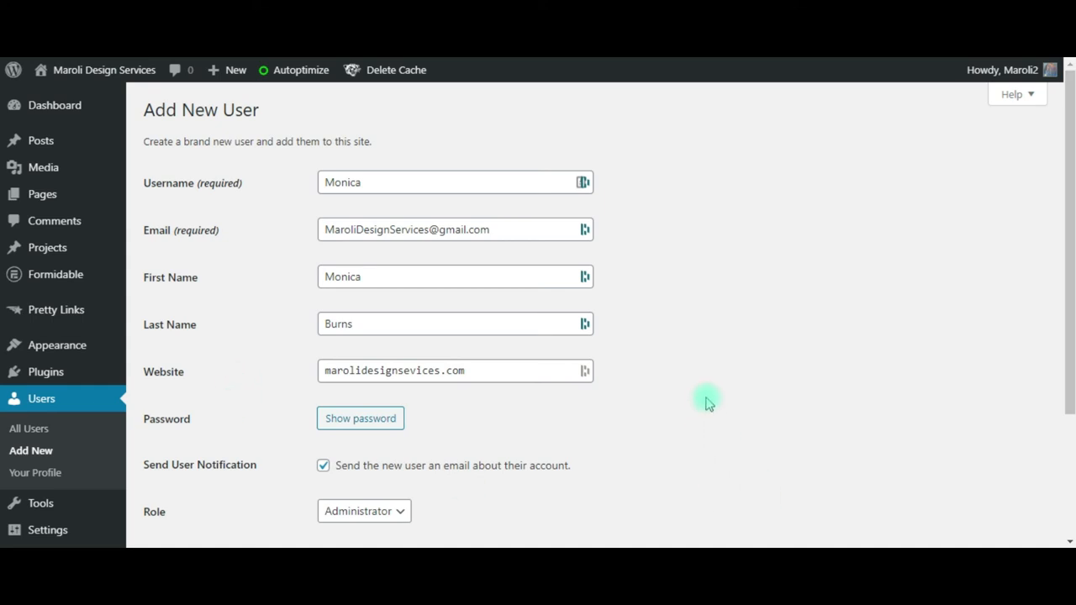
scroll(down, 3)
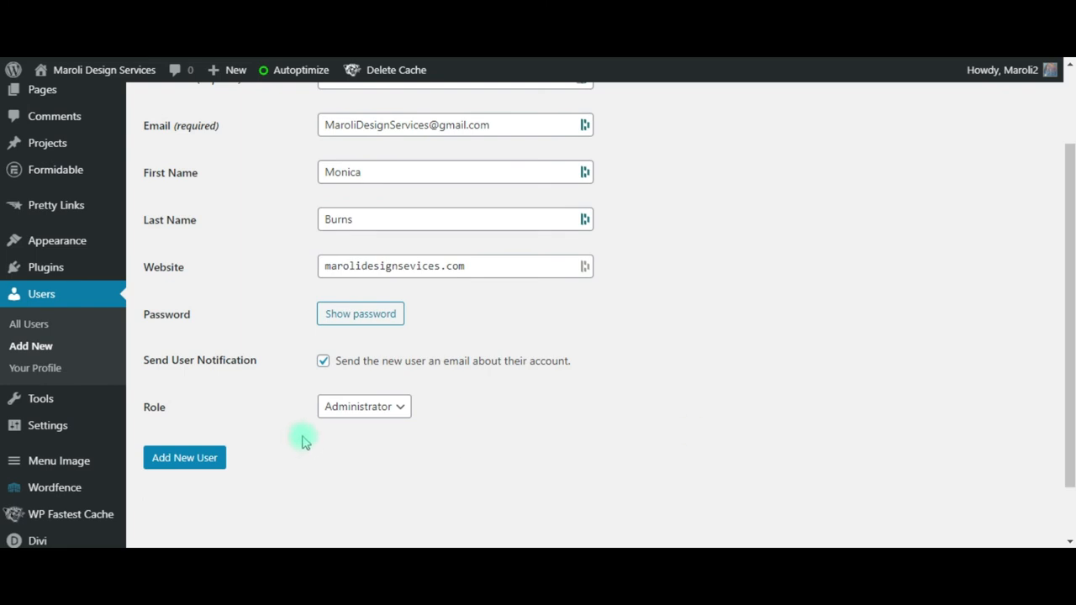
mouse_move(519, 421)
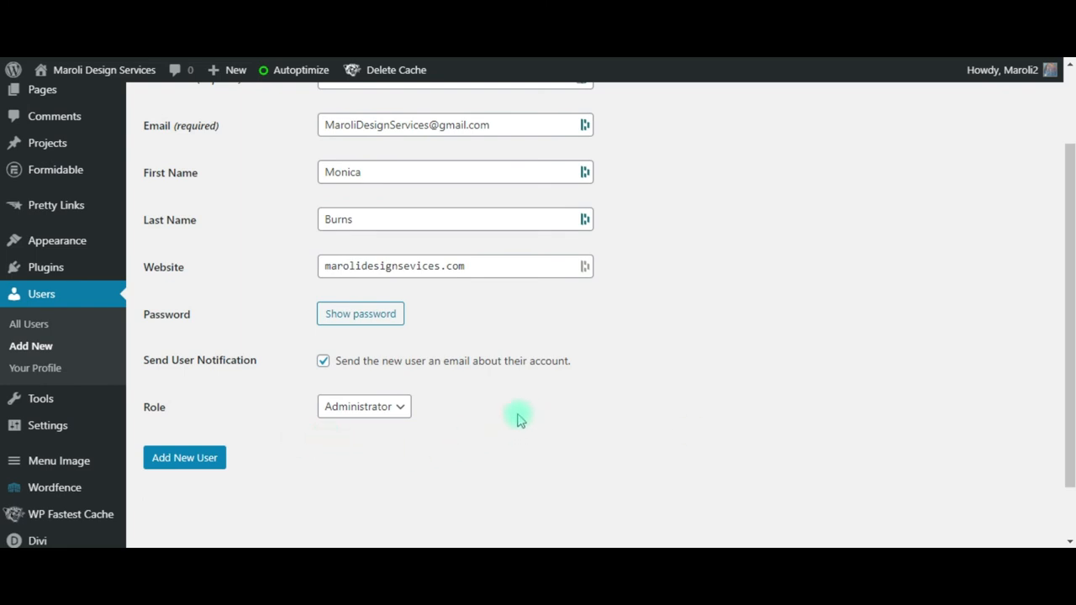
mouse_move(436, 428)
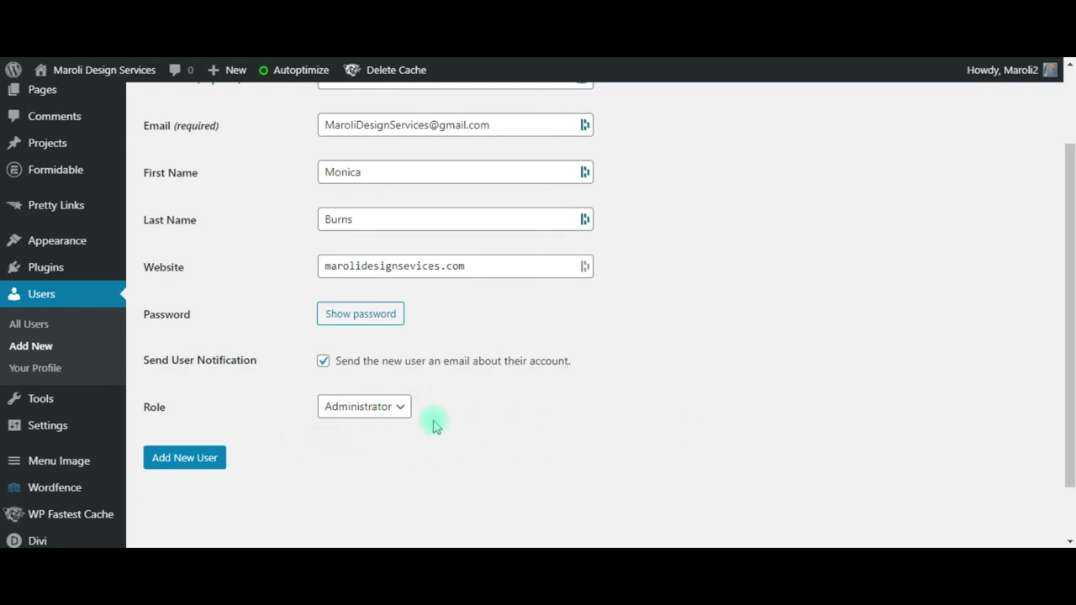
click(364, 406)
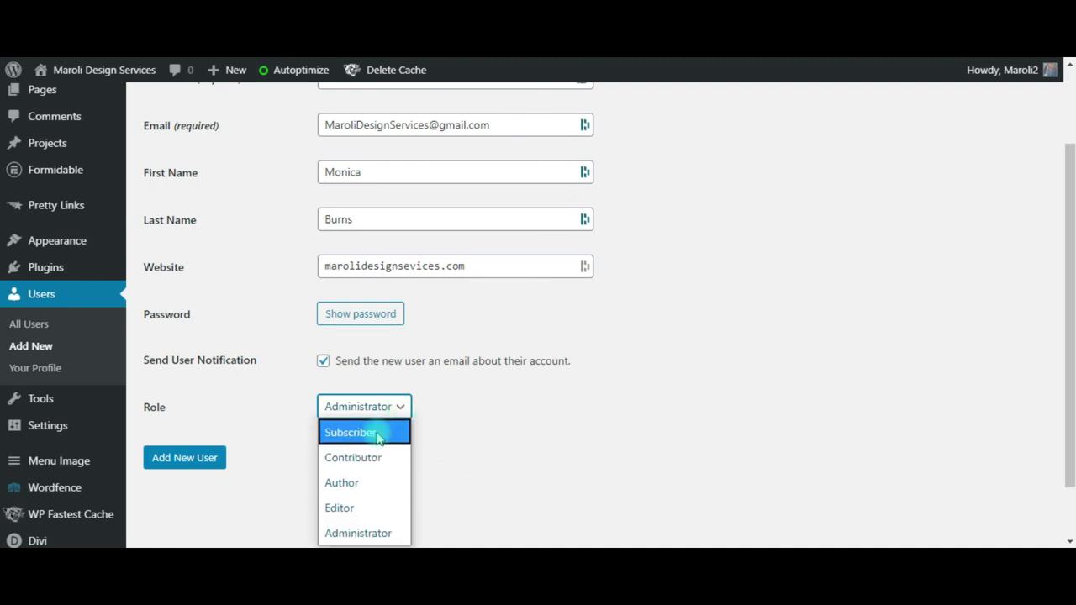
mouse_move(456, 420)
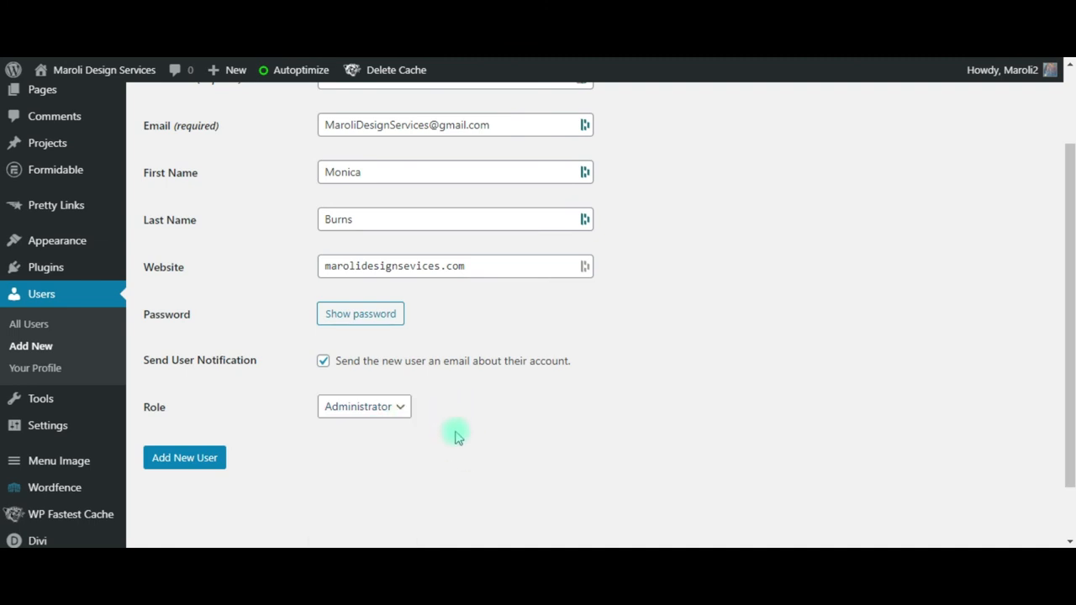
mouse_move(515, 441)
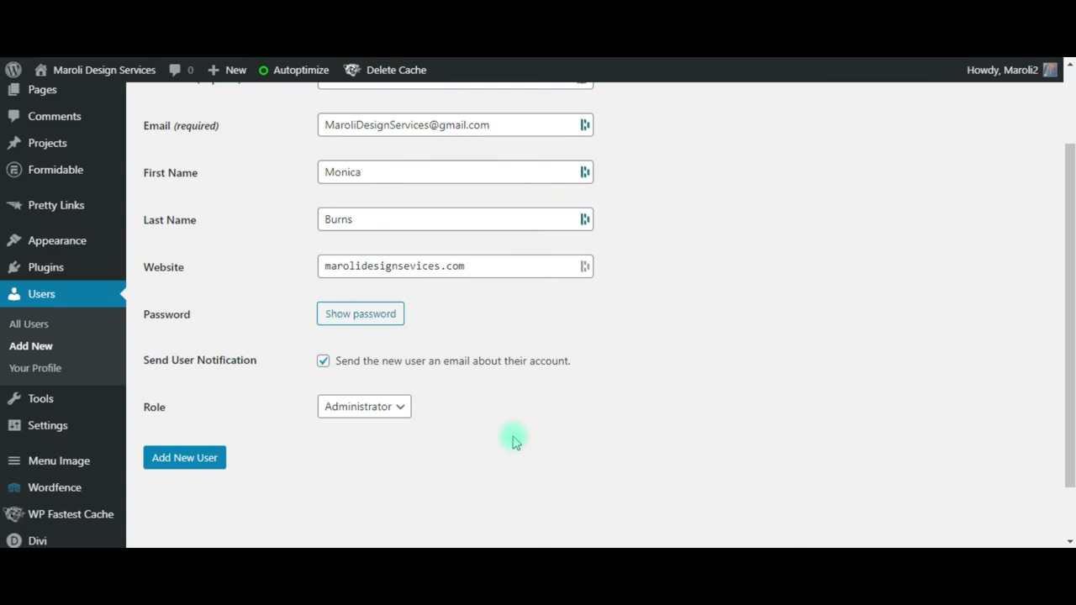
mouse_move(357, 469)
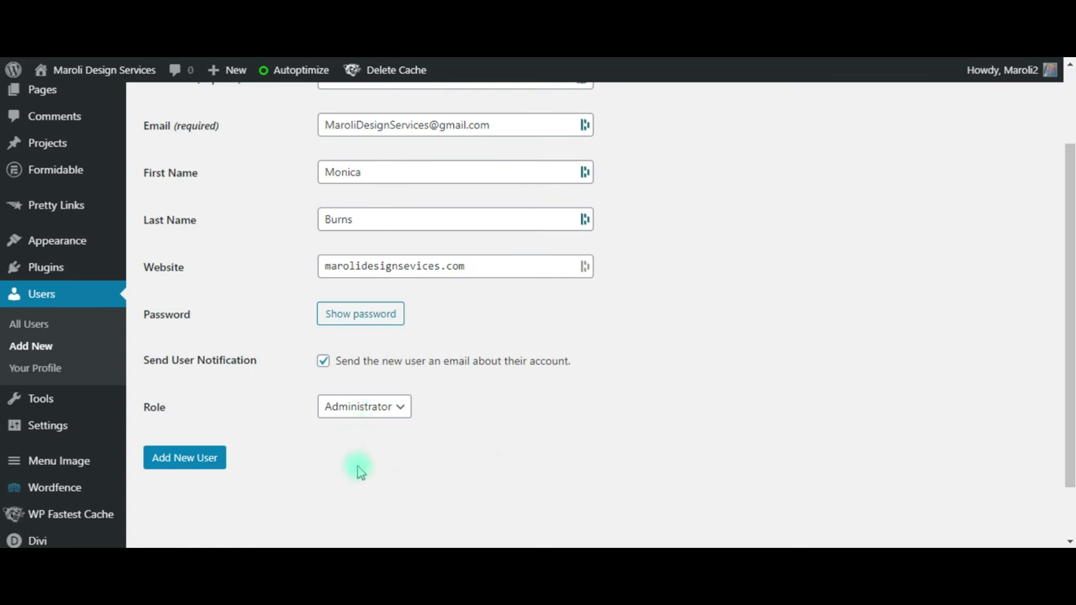
mouse_move(56, 240)
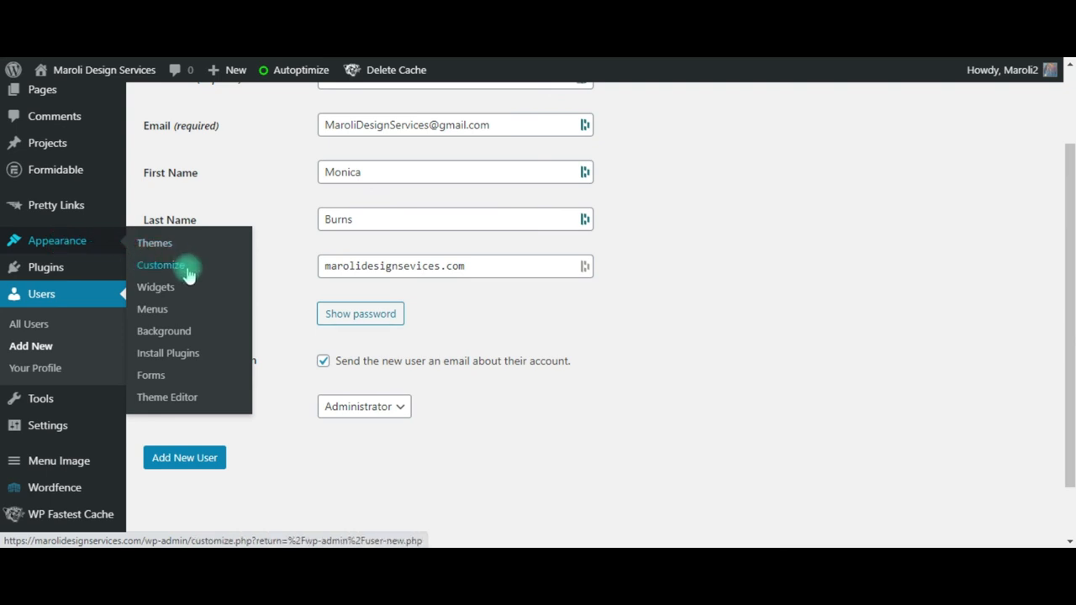
mouse_move(168, 397)
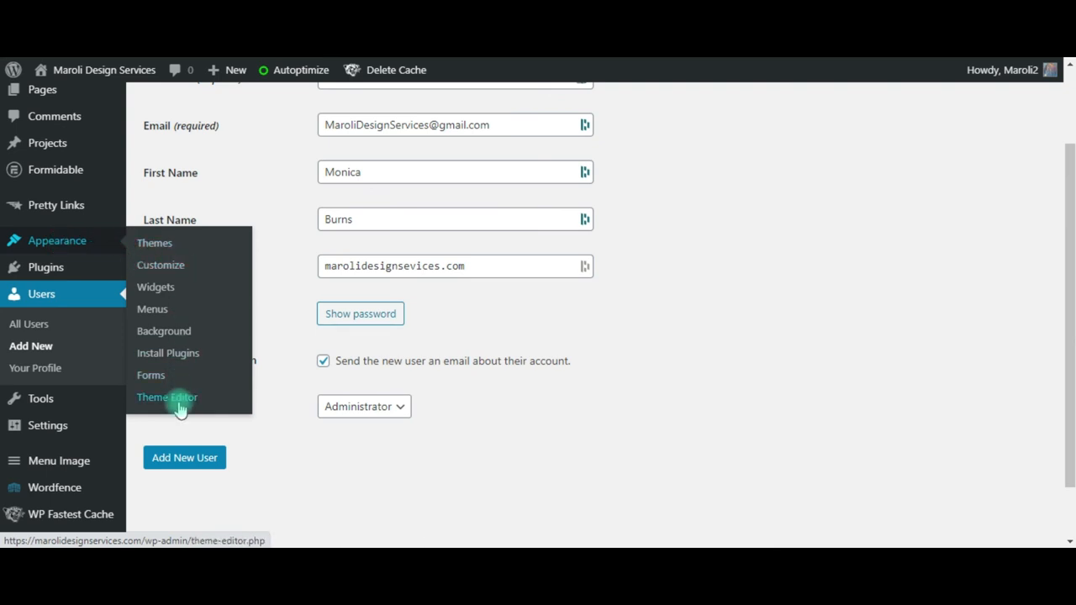
mouse_move(167, 352)
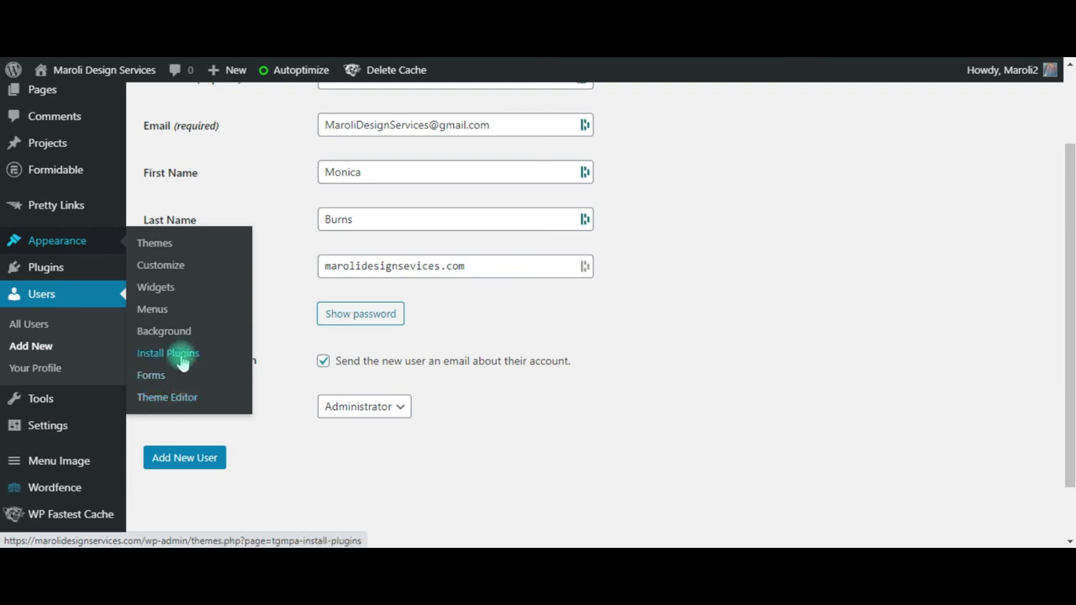
mouse_move(435, 246)
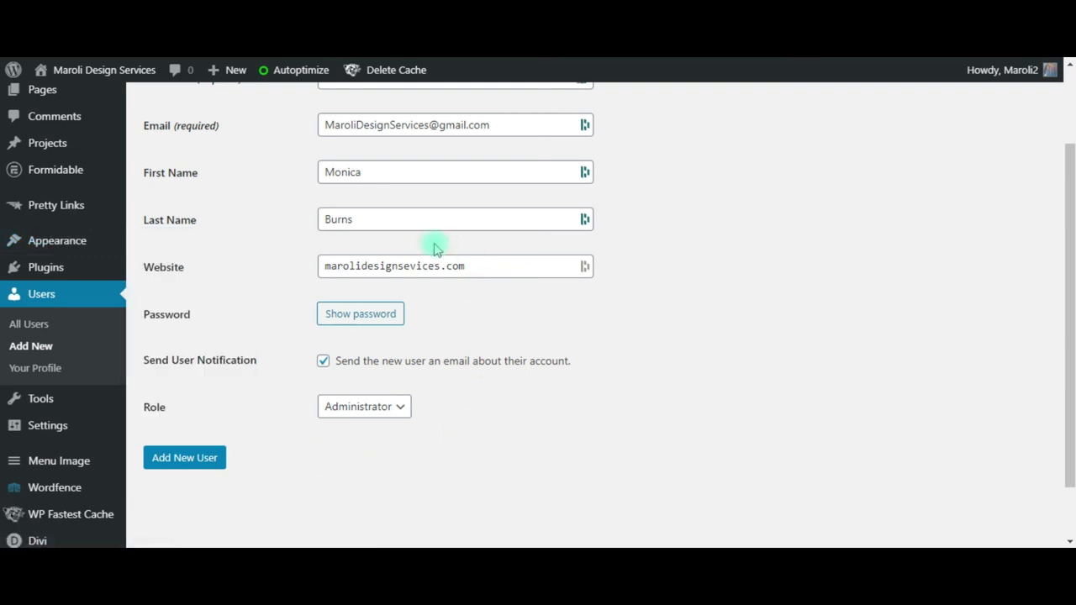
- Submit the Add New User form and view the Users list
scroll(down, 3)
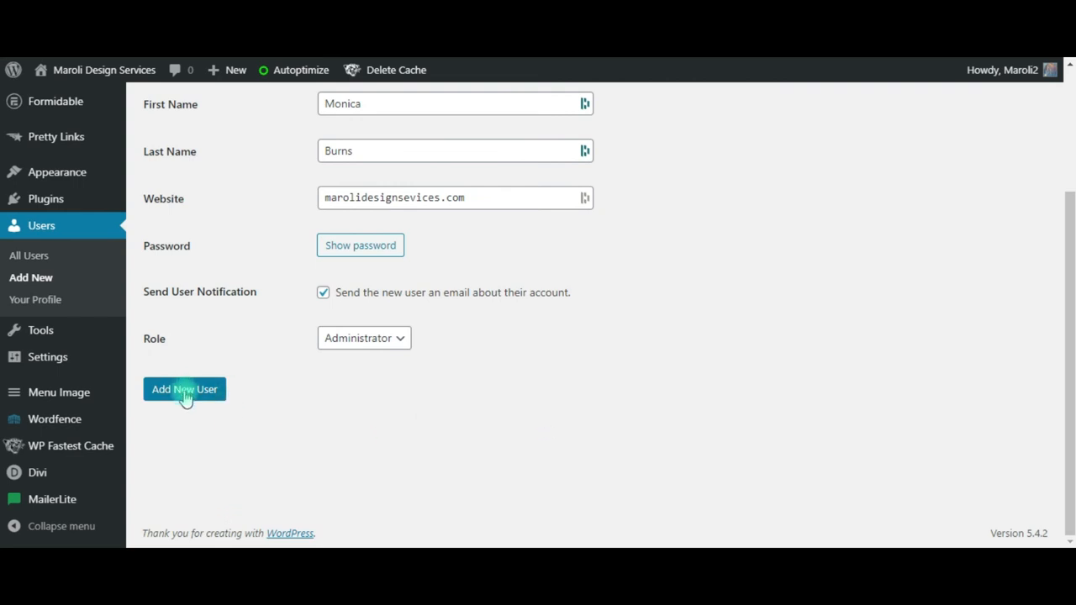
click(184, 389)
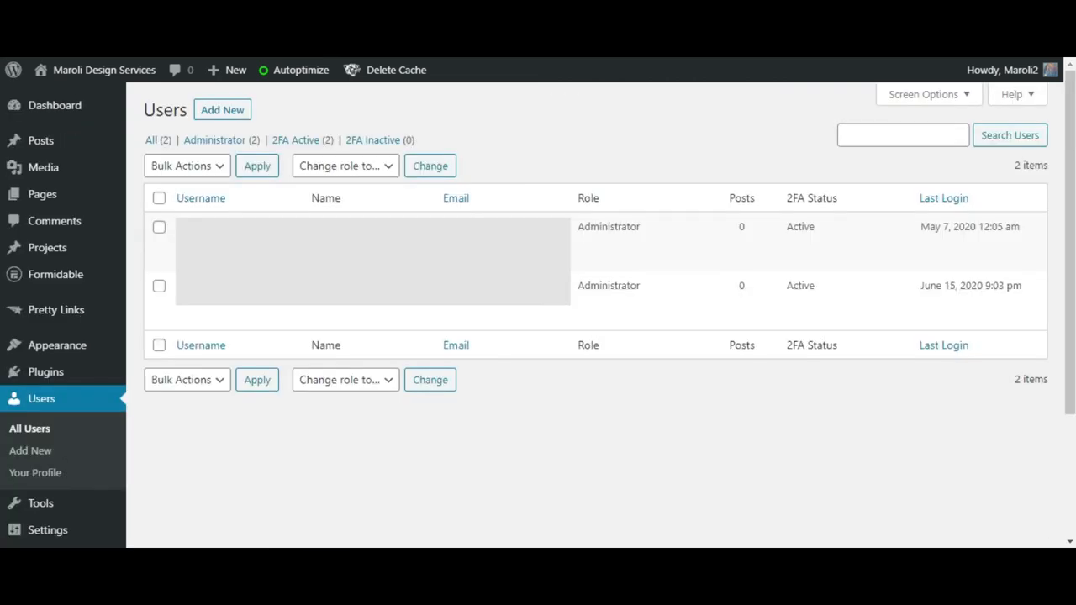